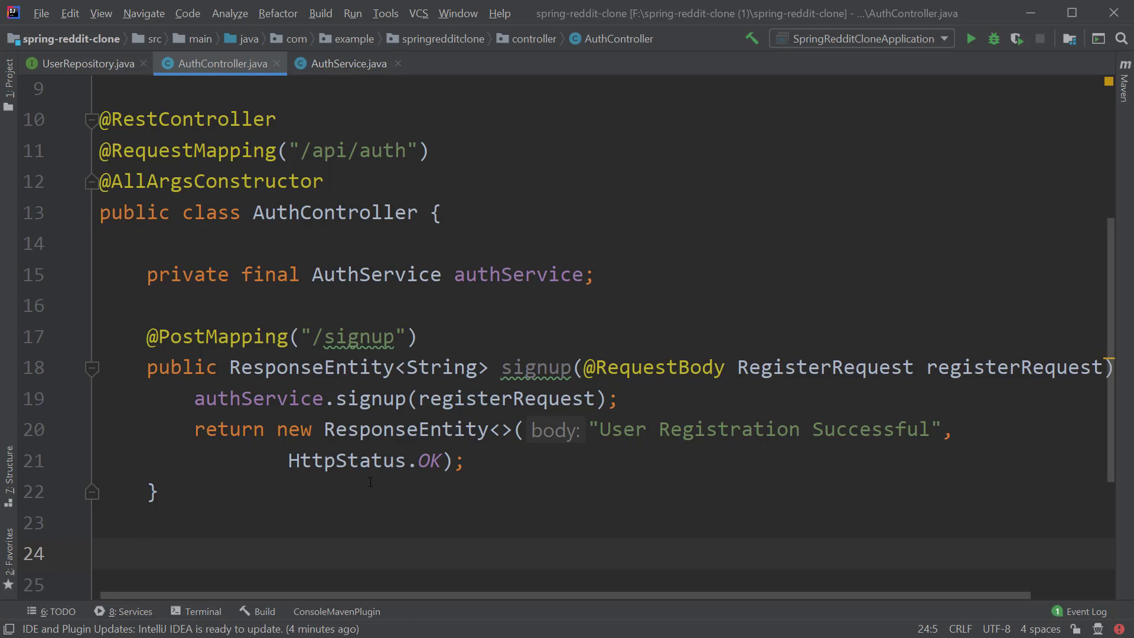
type("@GetMapping(\"accountVerification/{token}\")")
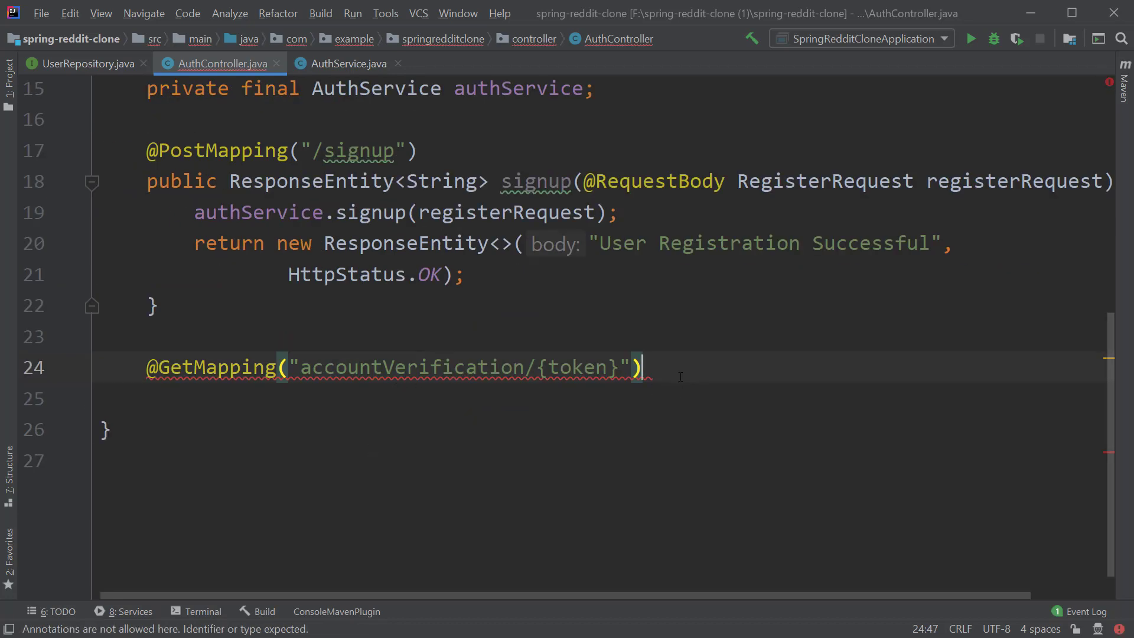
key("enter")
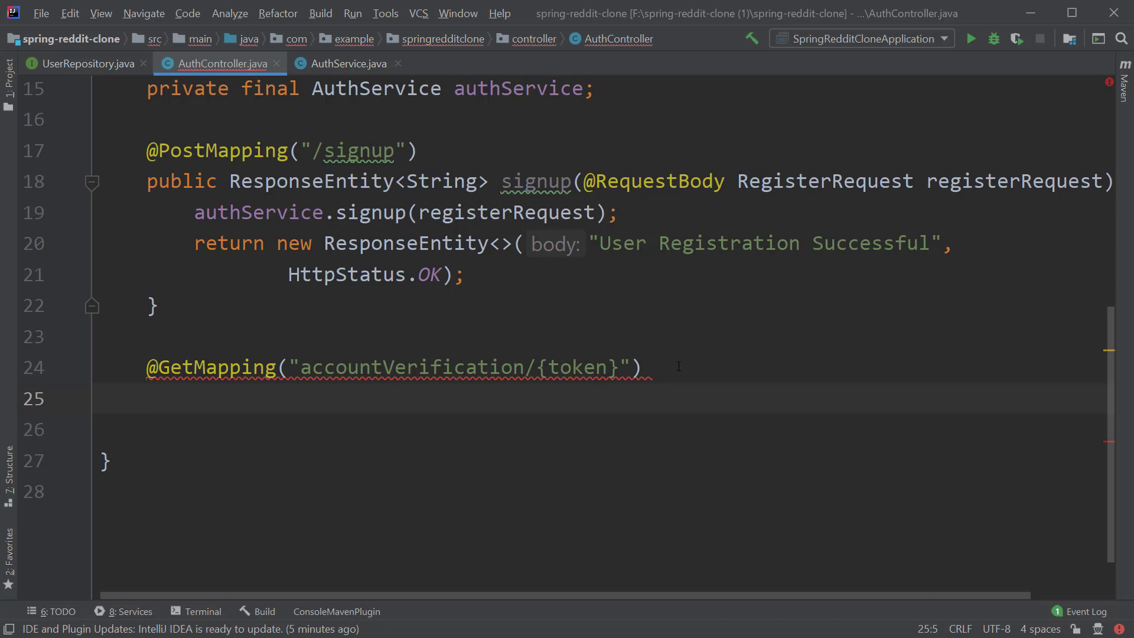
type("public")
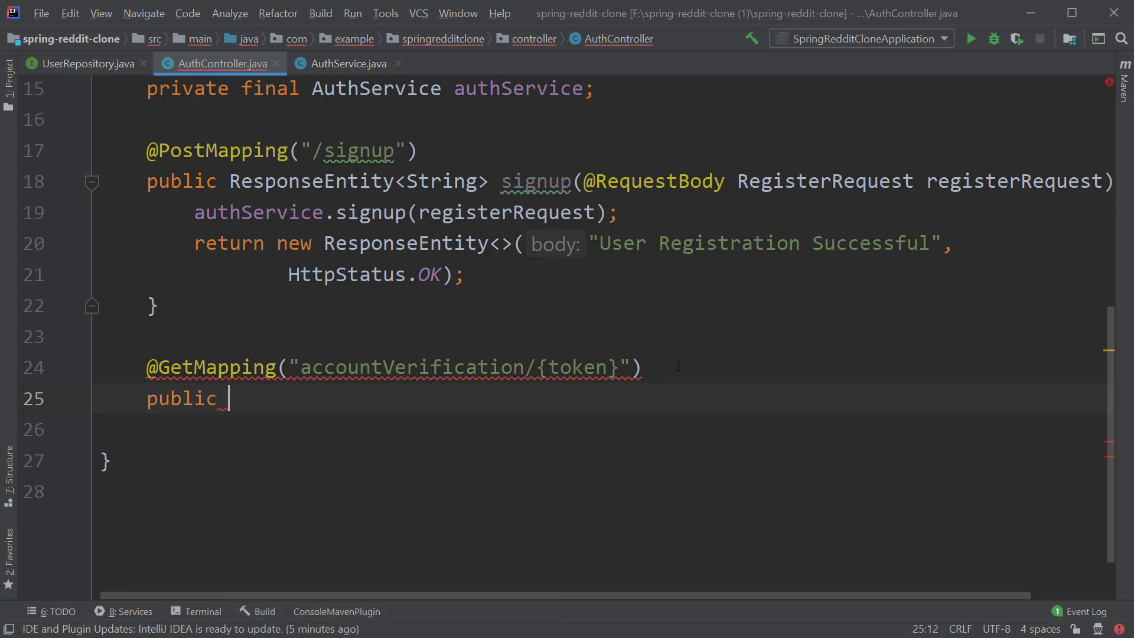
type("ResponseEntity")
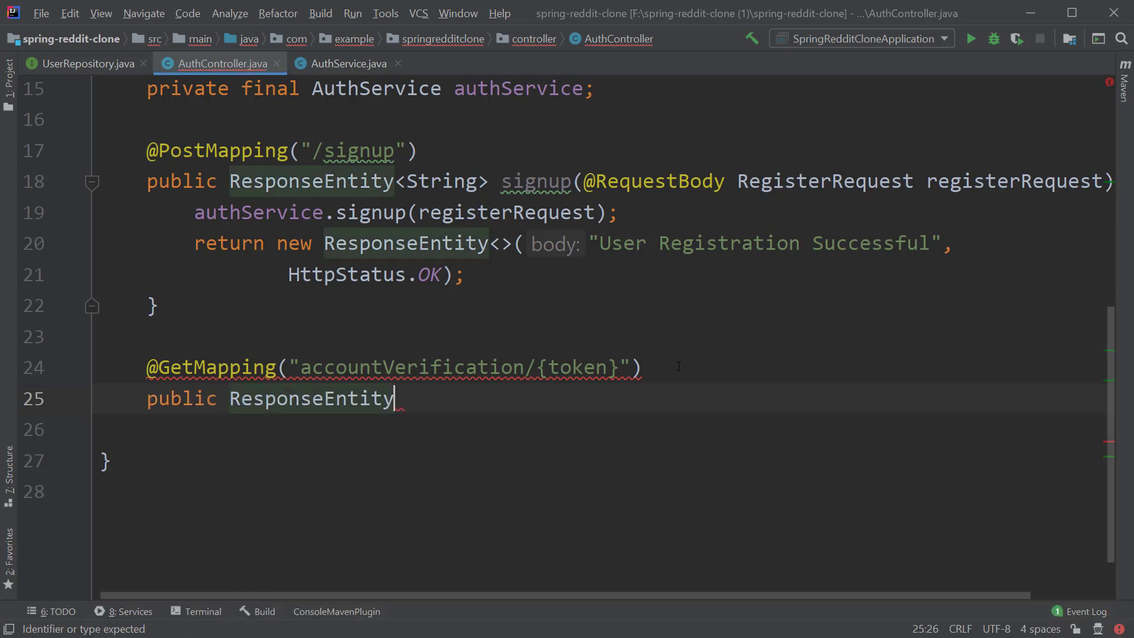
type("<String>")
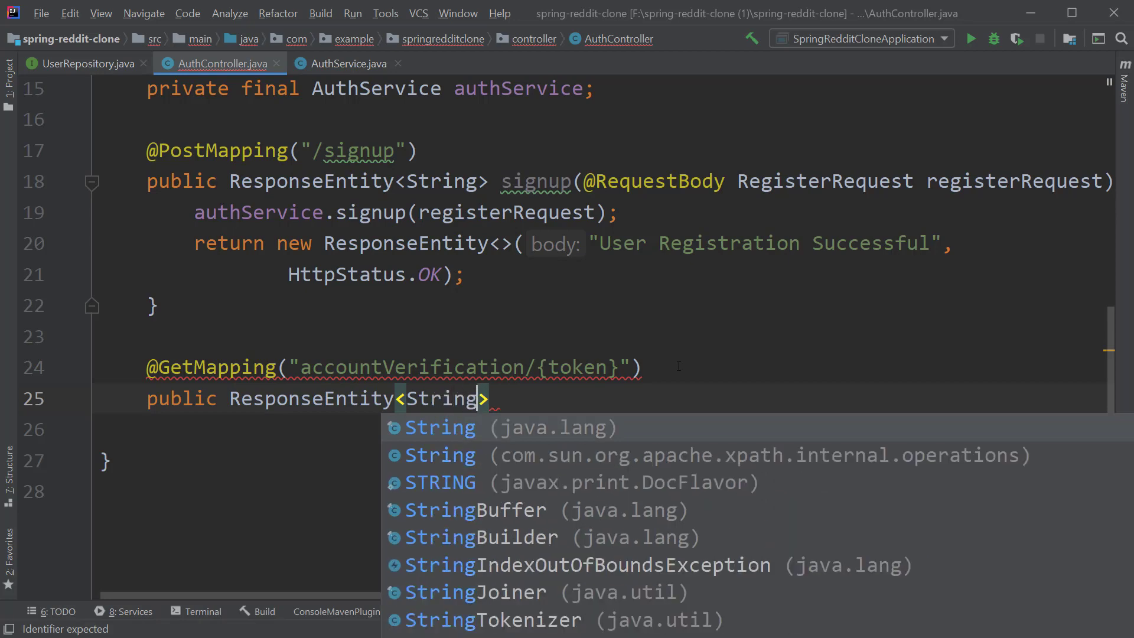
type("verifyA")
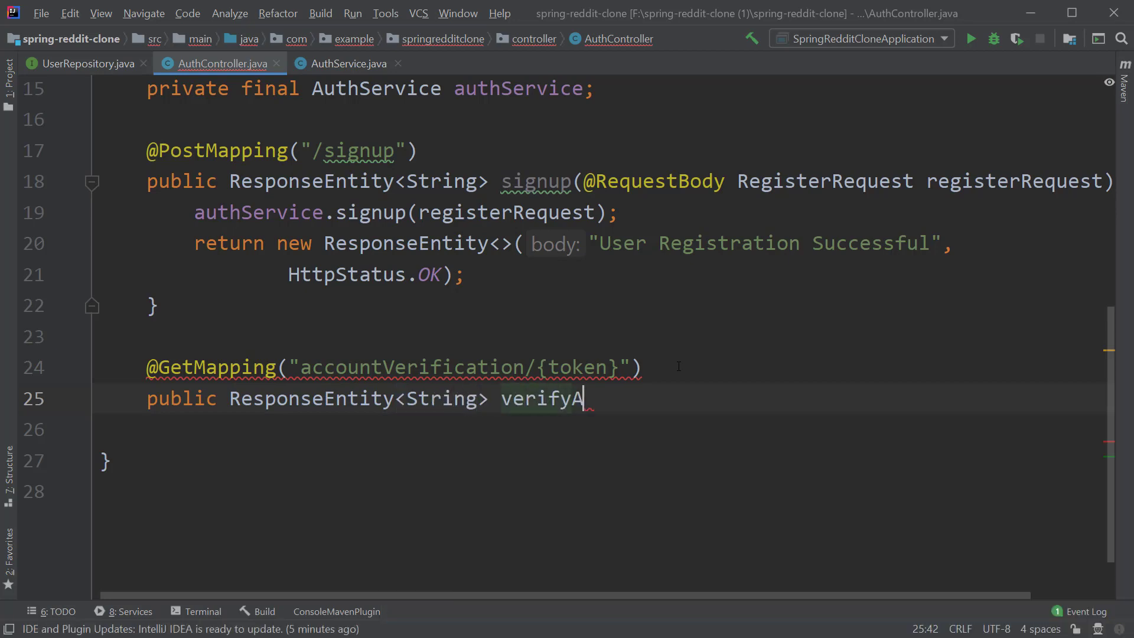
type("ccount(@P")
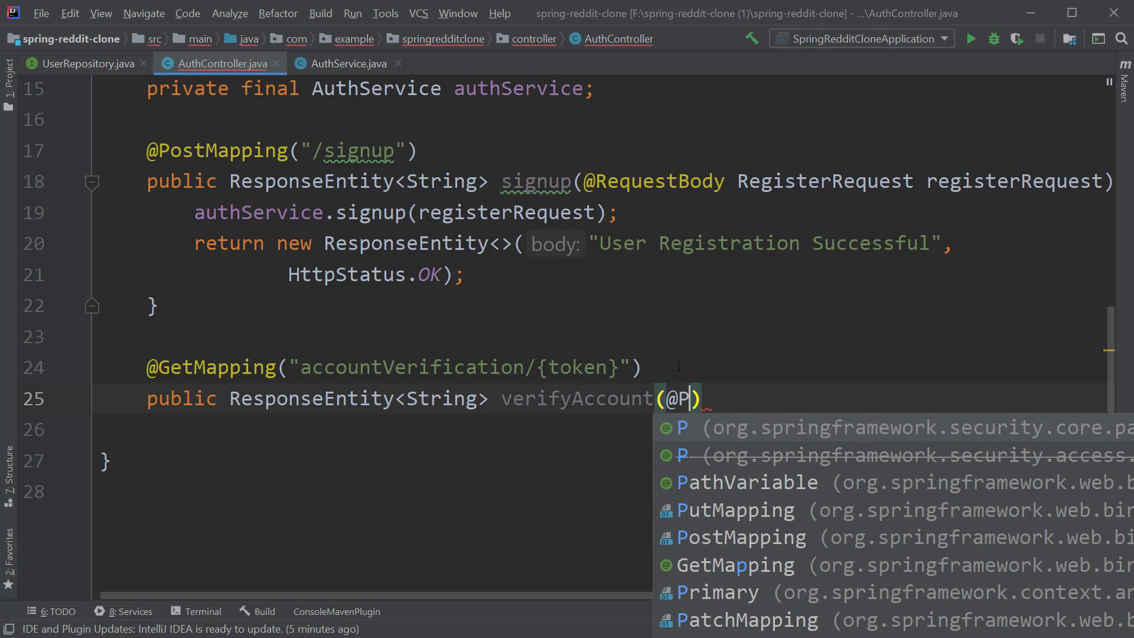
type("athVariable String to")
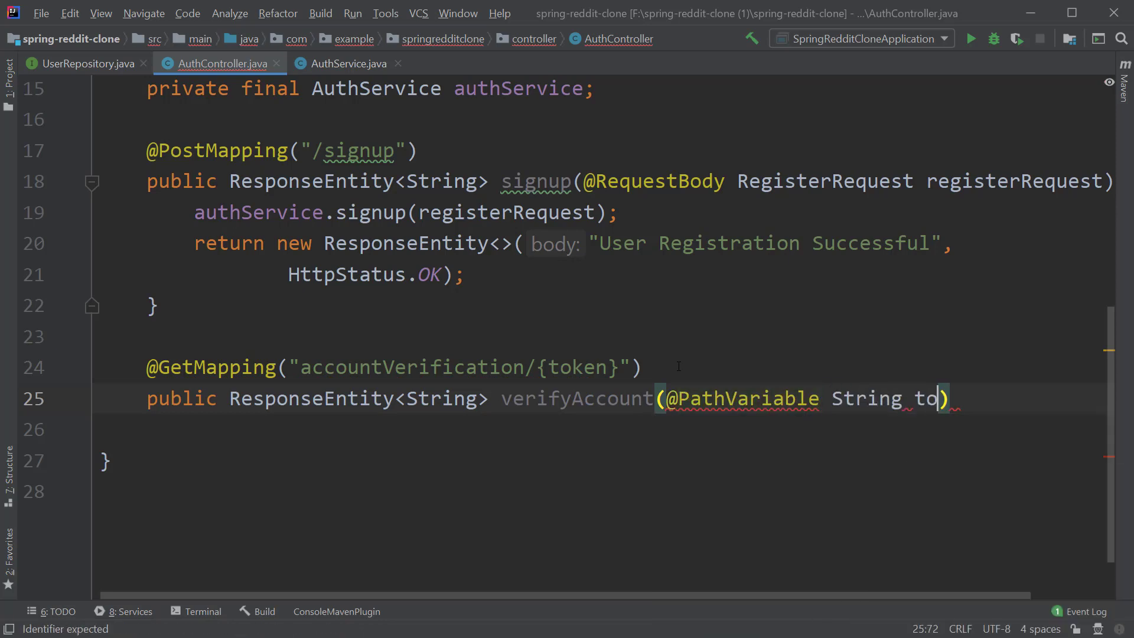
type("ken")
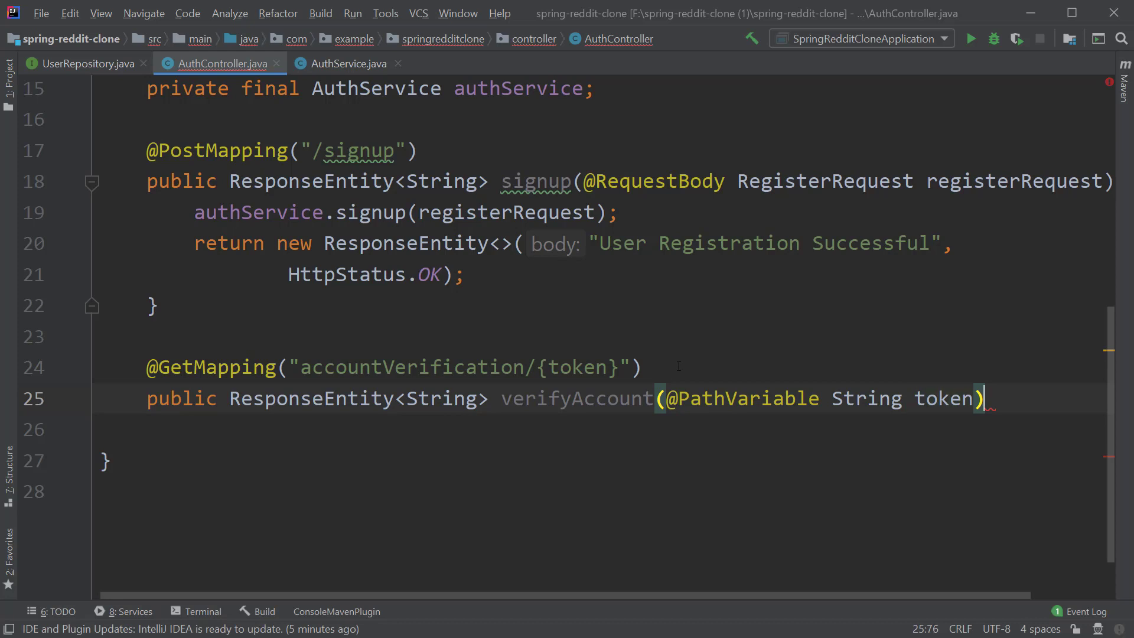
Make the endpoint body call authService.verifyAccount(token).
type("{")
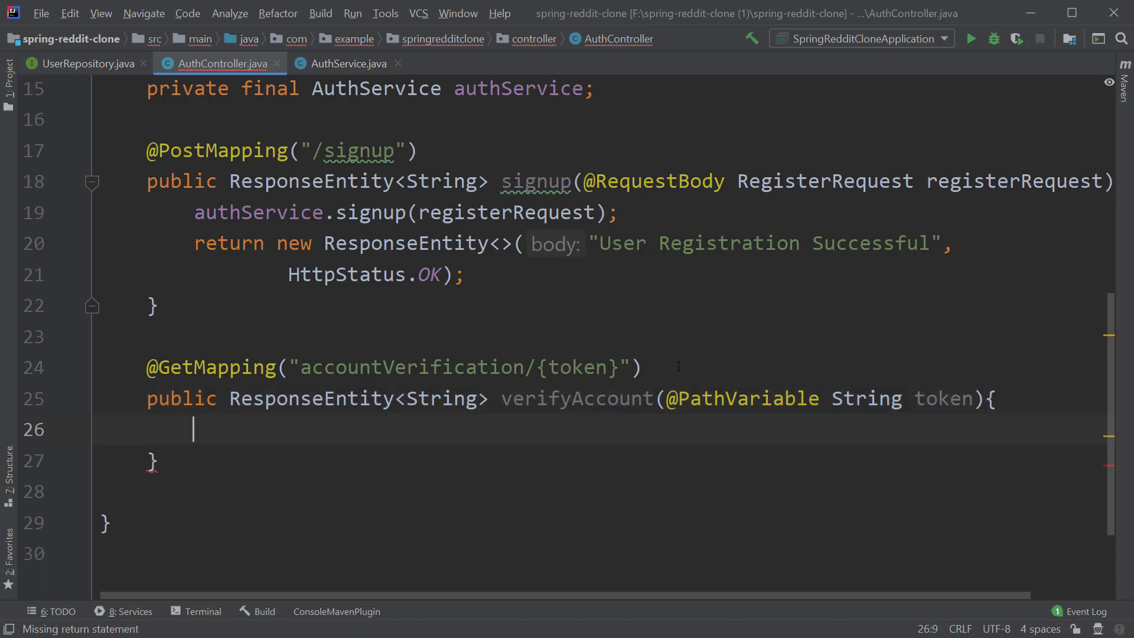
type("auth")
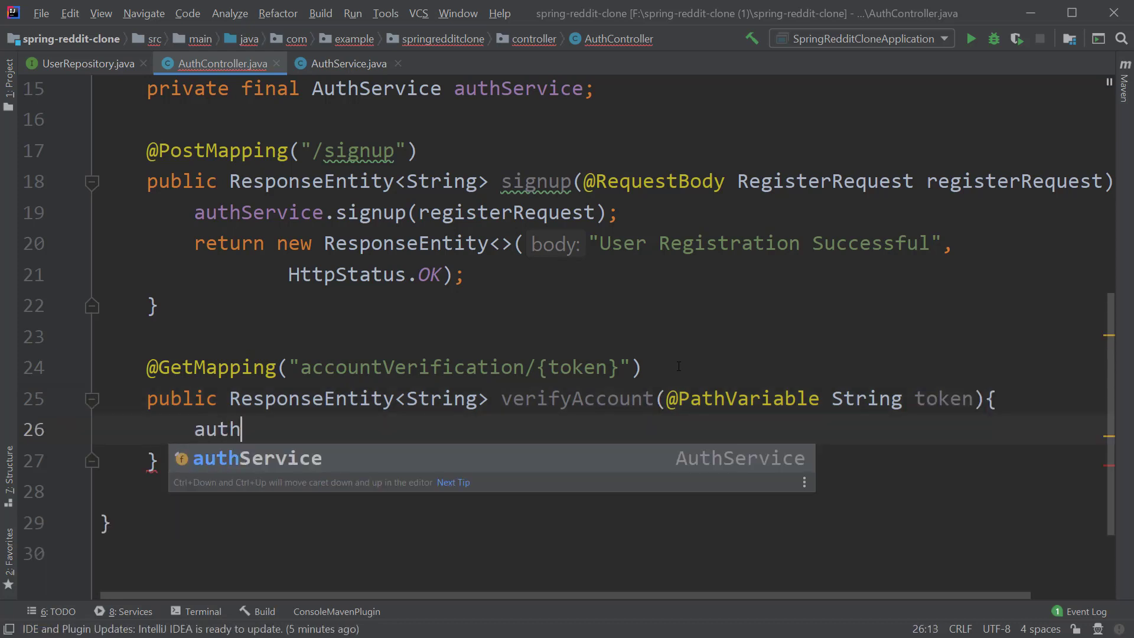
type("Service.verif")
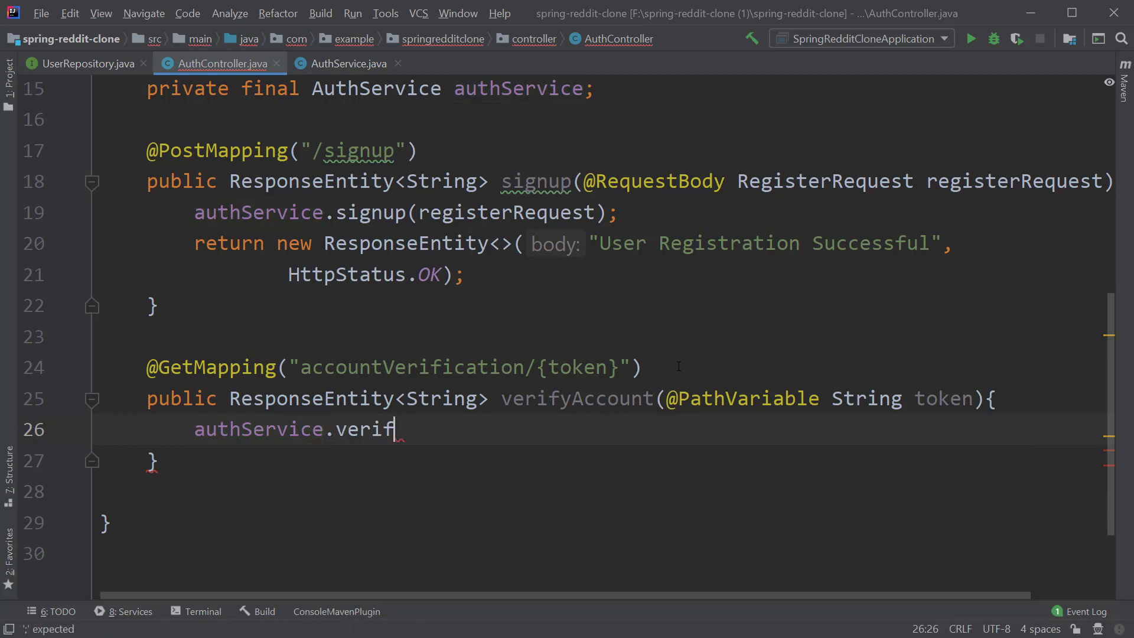
type("yAccount")
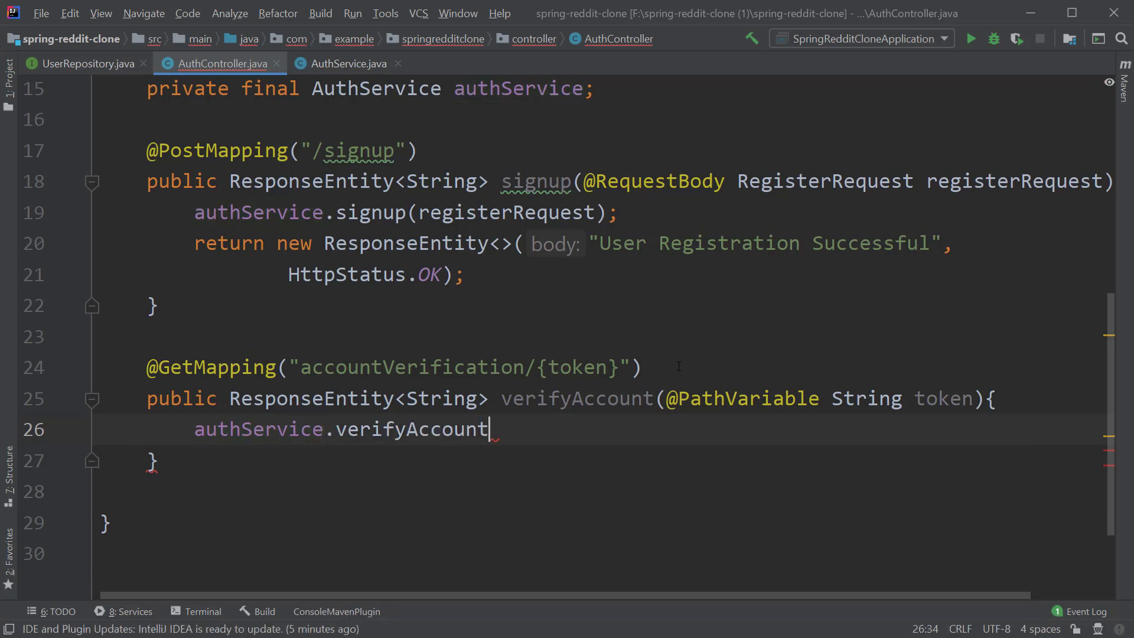
type("(token)")
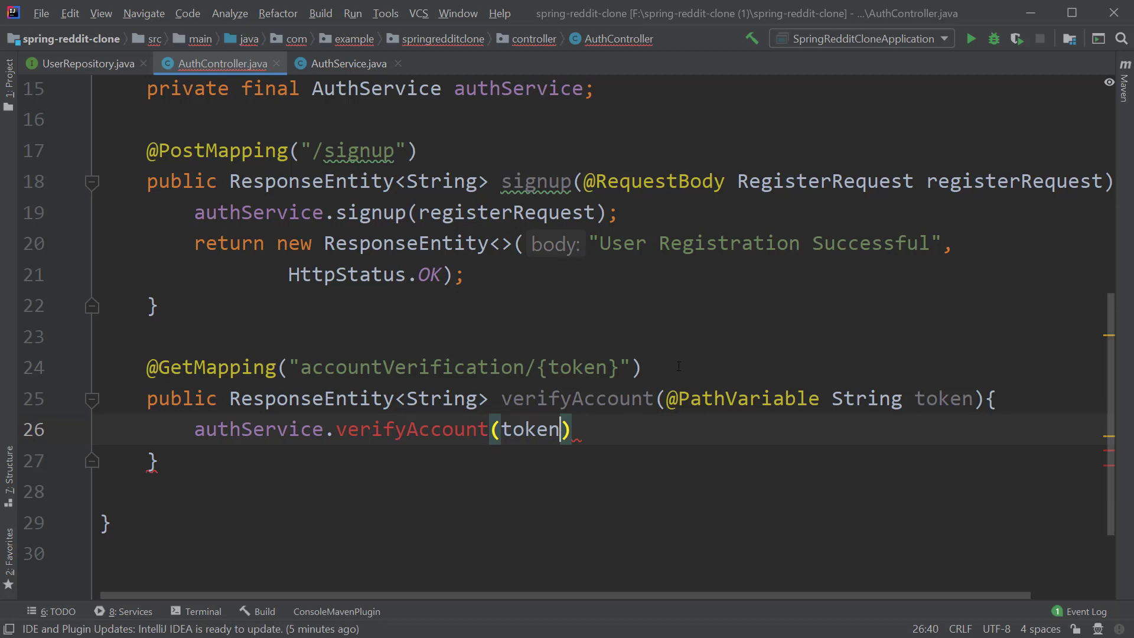
type(";")
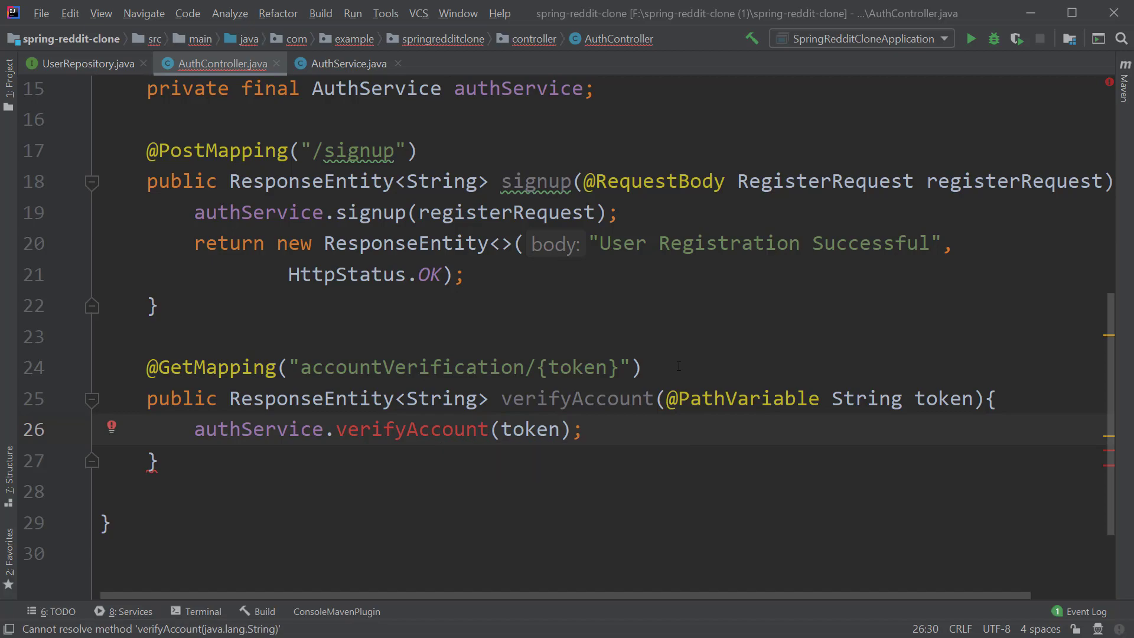
In AuthService.verifyAccount, find the token via verificationTokenRepository.findByToken, throw "Invalid Token", and call fetchUserAndEnable.
left_click(347, 64)
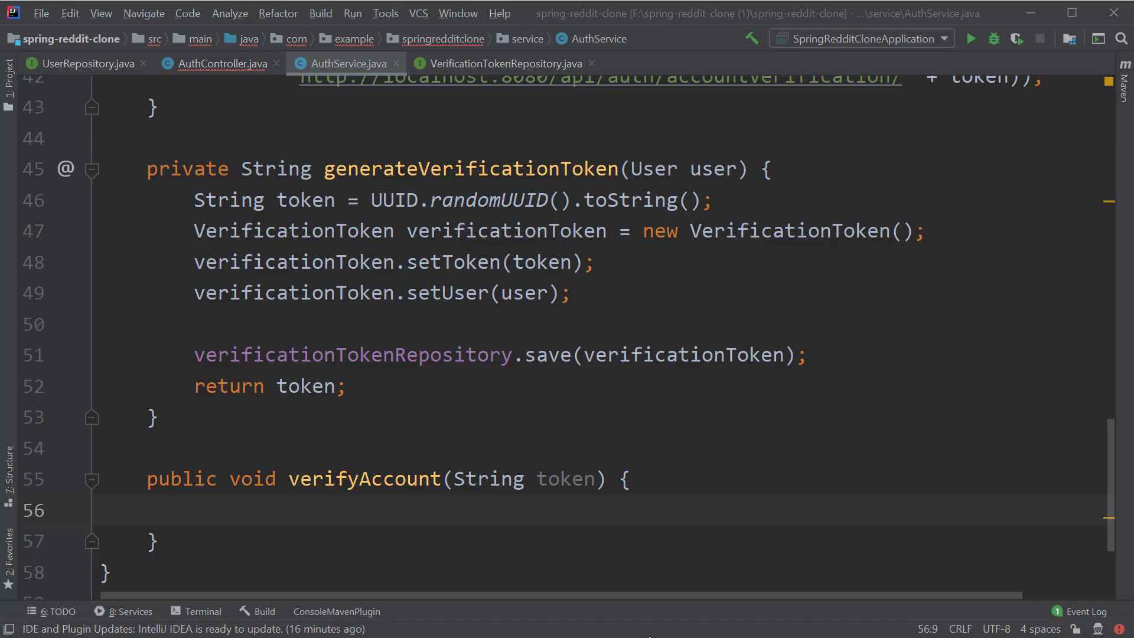
mouse_move(645, 628)
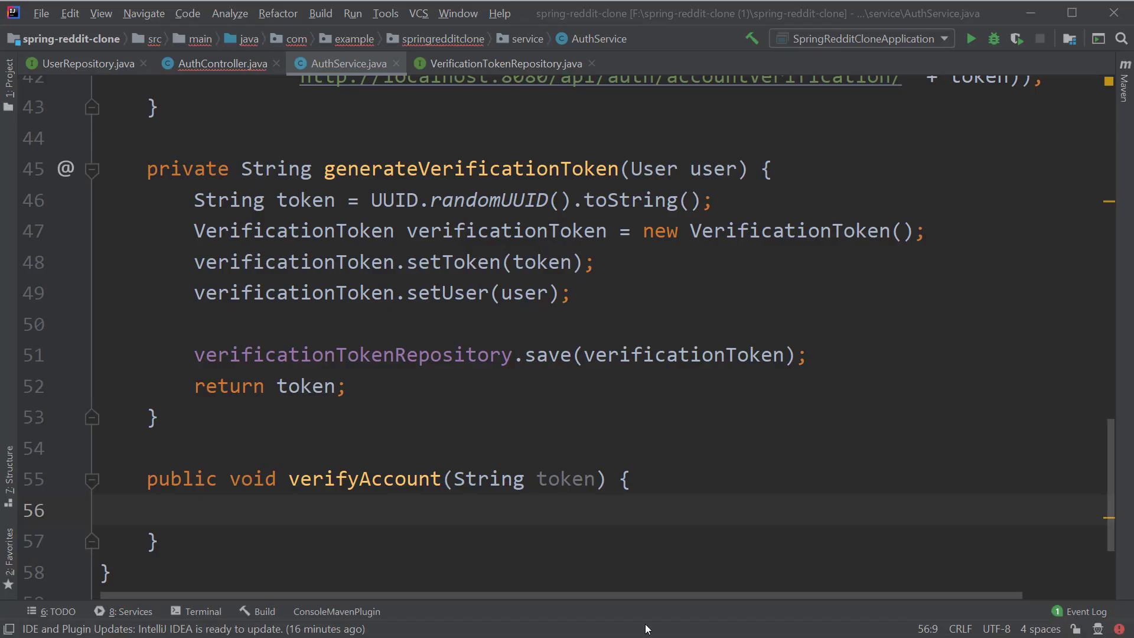
left_click(196, 510)
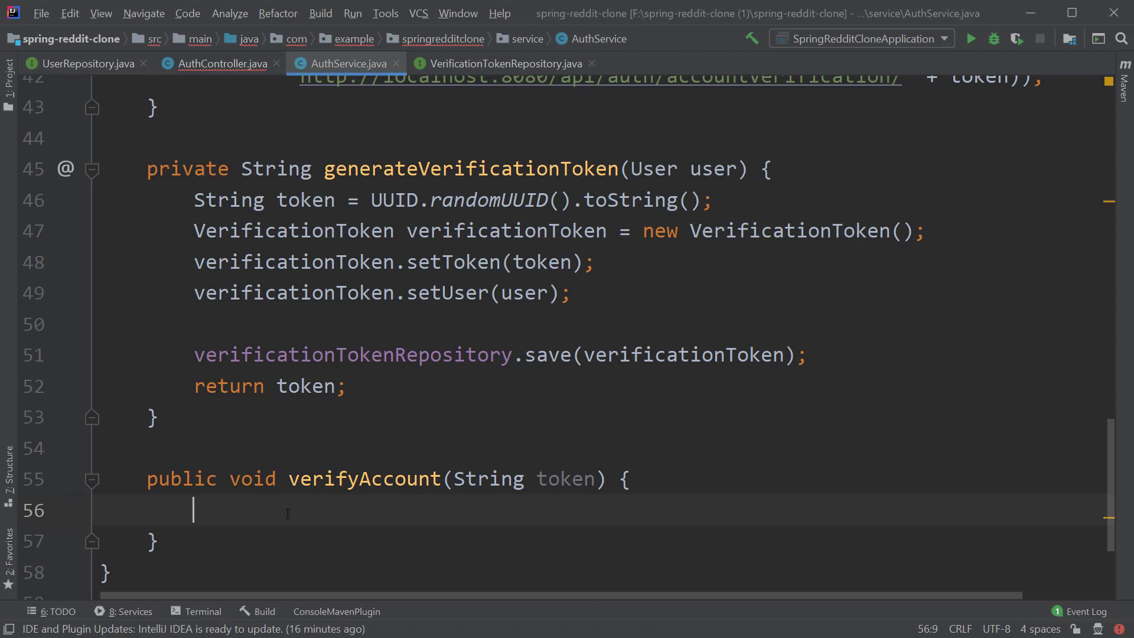
type("verificationTokenRepository")
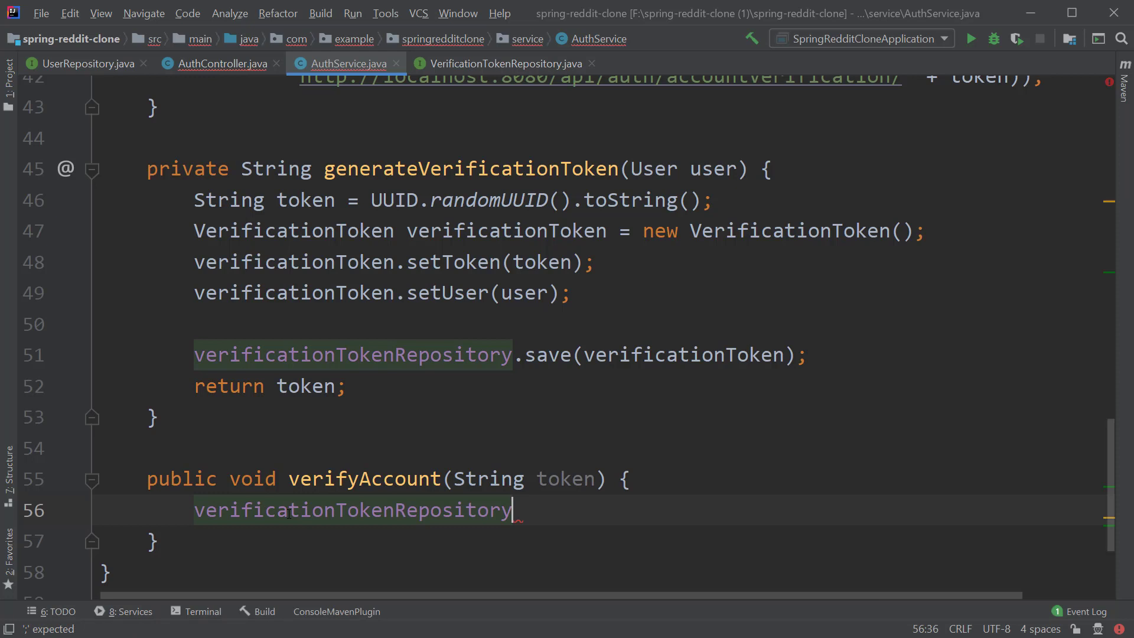
type(".findBy")
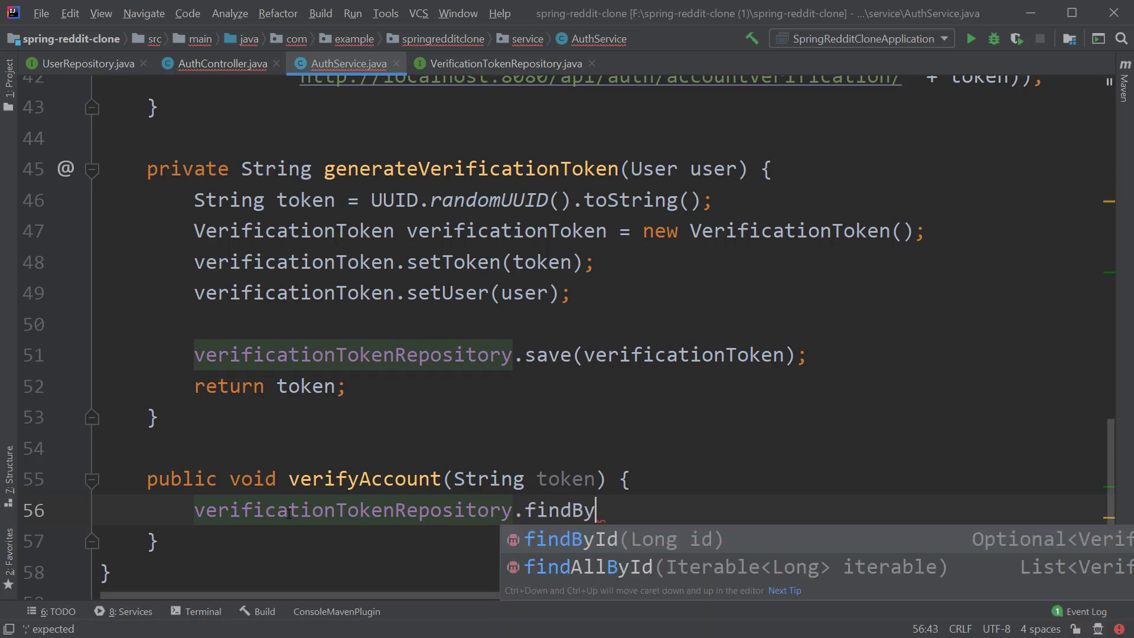
type("Token(token)")
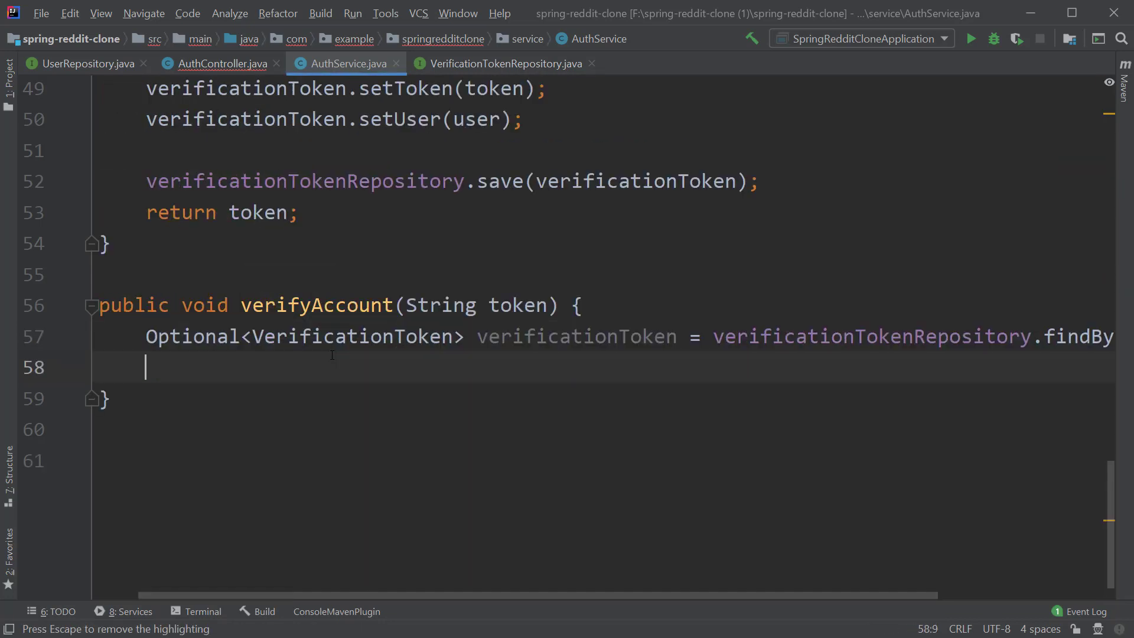
type("verificationToken.orElseThrow(() -> new SpringRedditException(\"Invalid Token\"));")
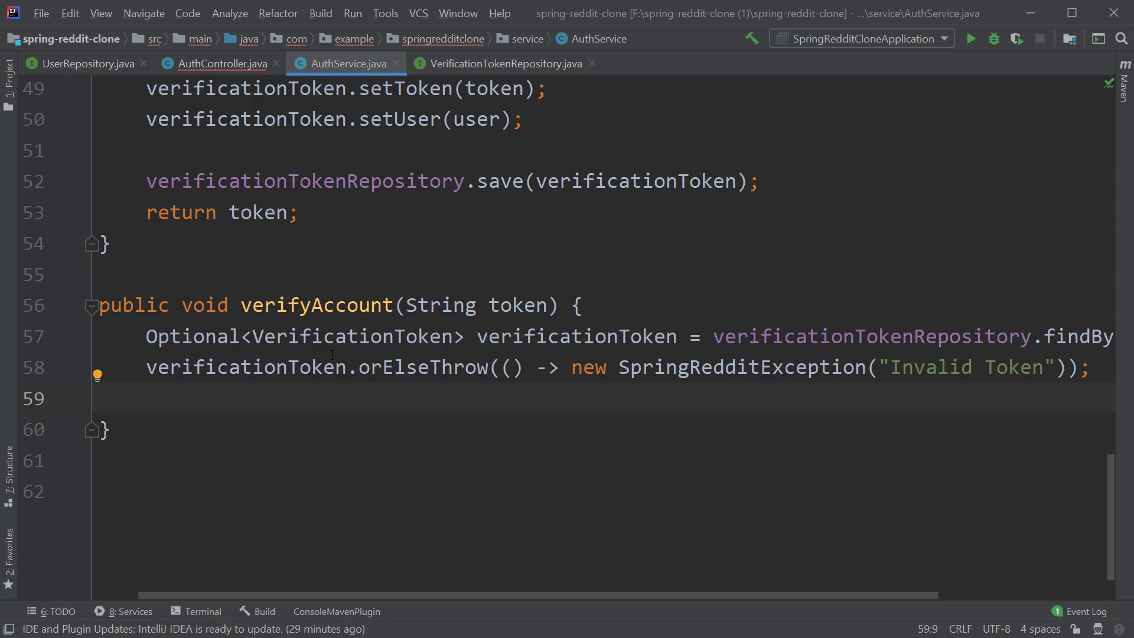
type("fetchUs")
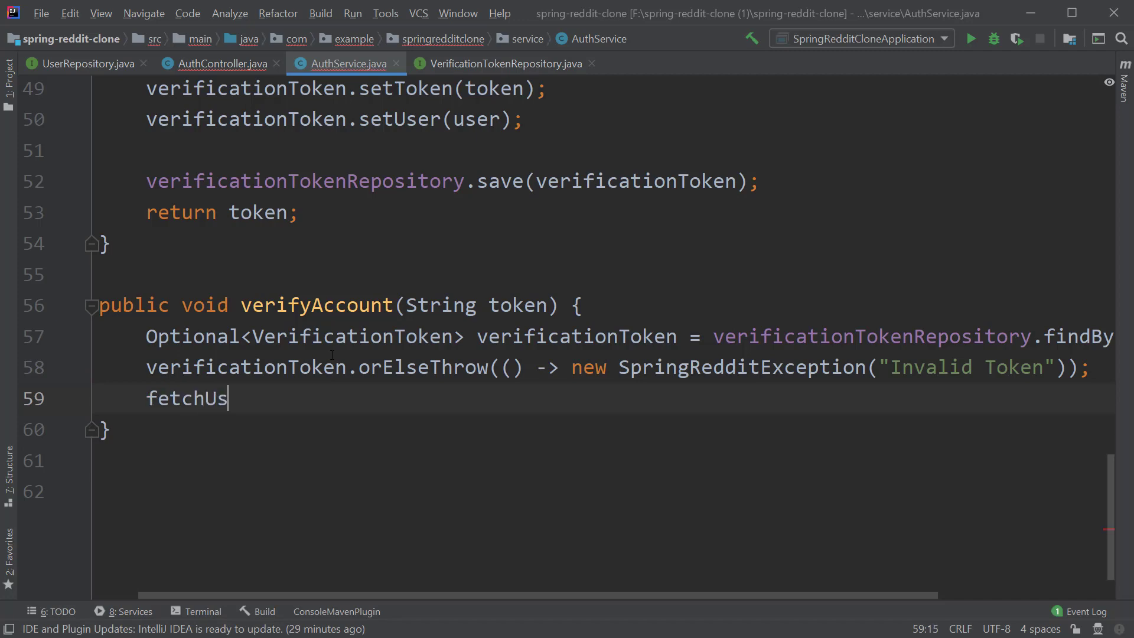
type("erAndEnable")
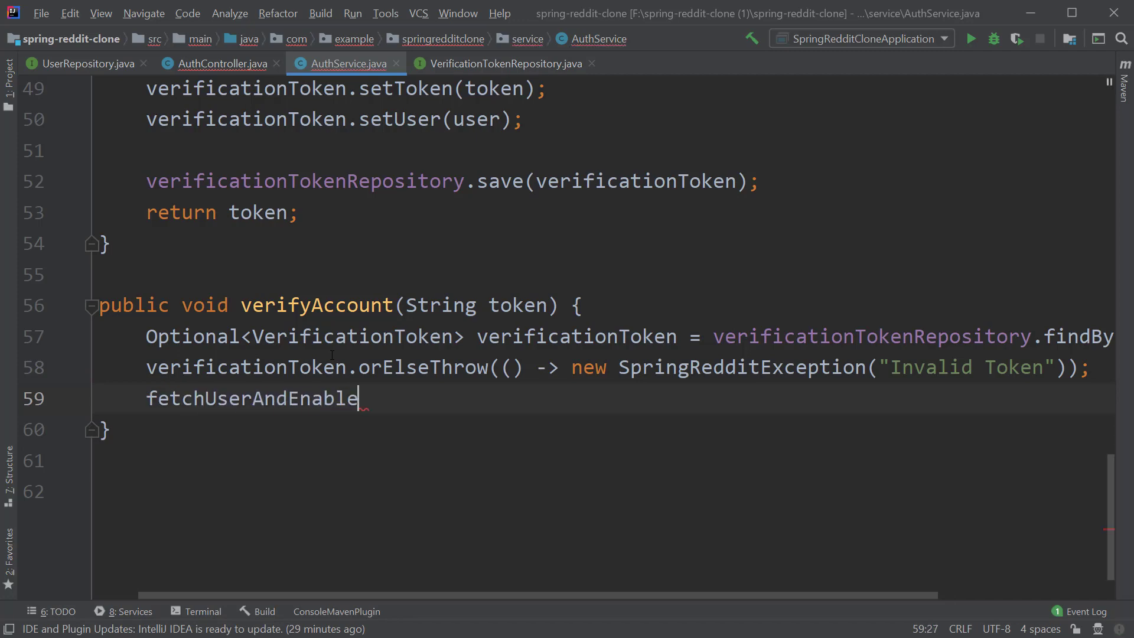
Write fetchUserAndEnable(VerificationToken), storing getUser().getUsername() locally and calling userRepository.findByUsername(username).
type("(verificationToken.get());")
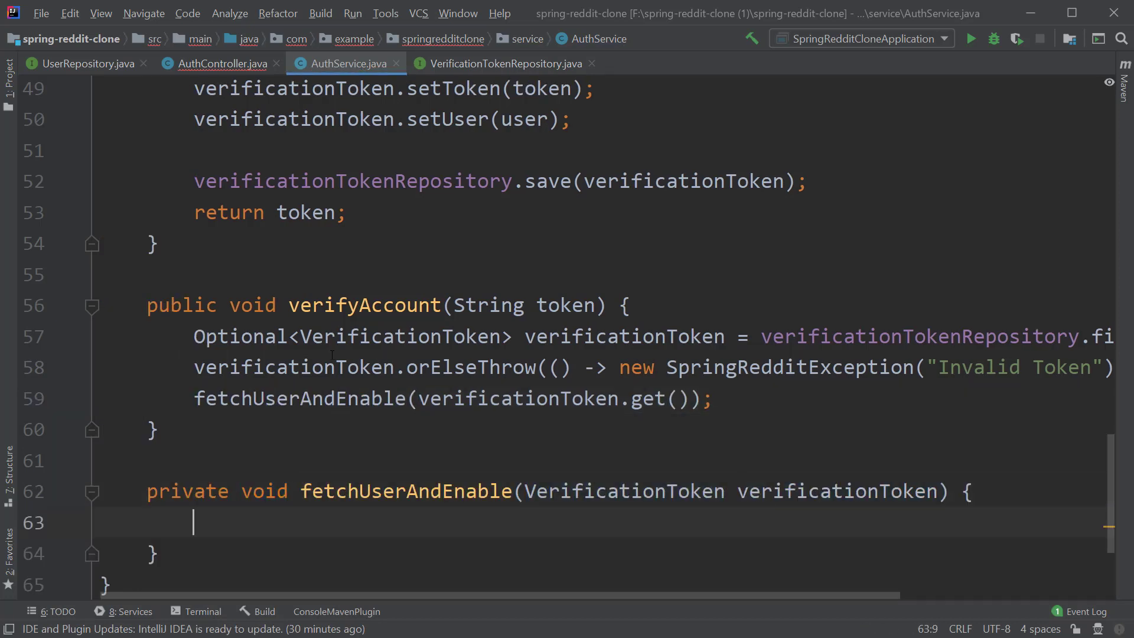
type("verificationToken.getUser()")
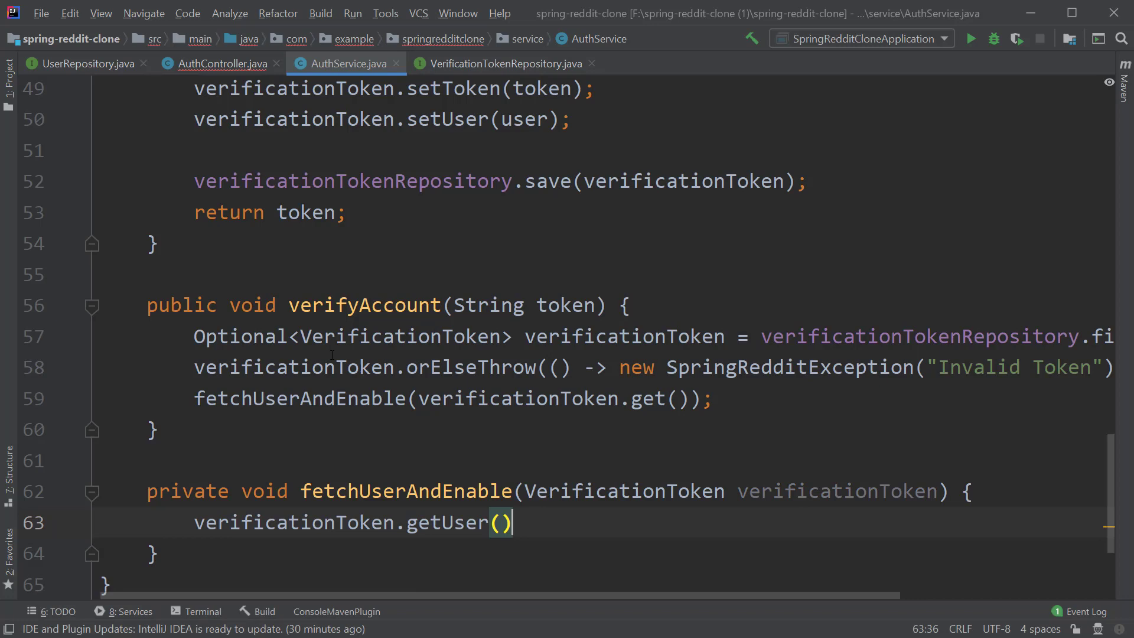
type(".getUsername();")
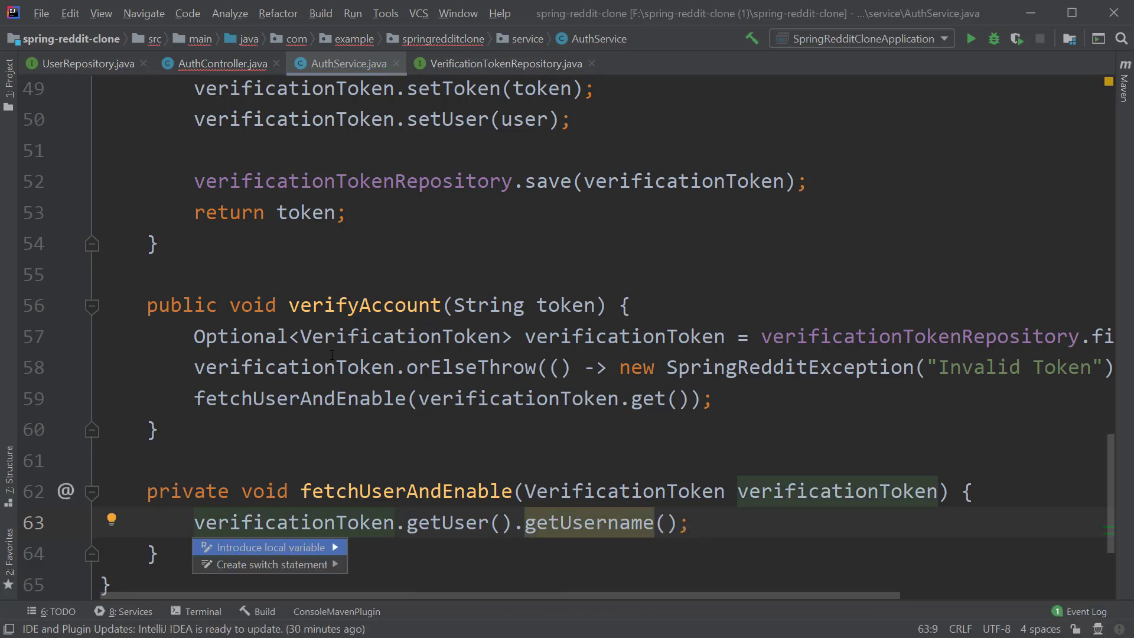
left_click(262, 546)
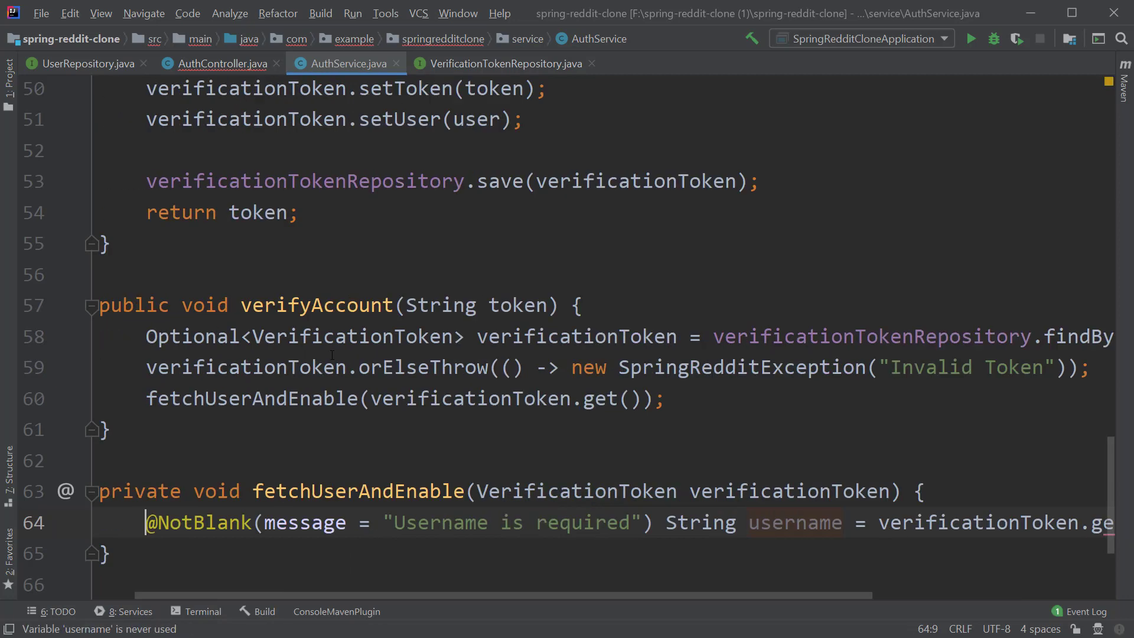
left_click_drag(145, 523, 631, 522)
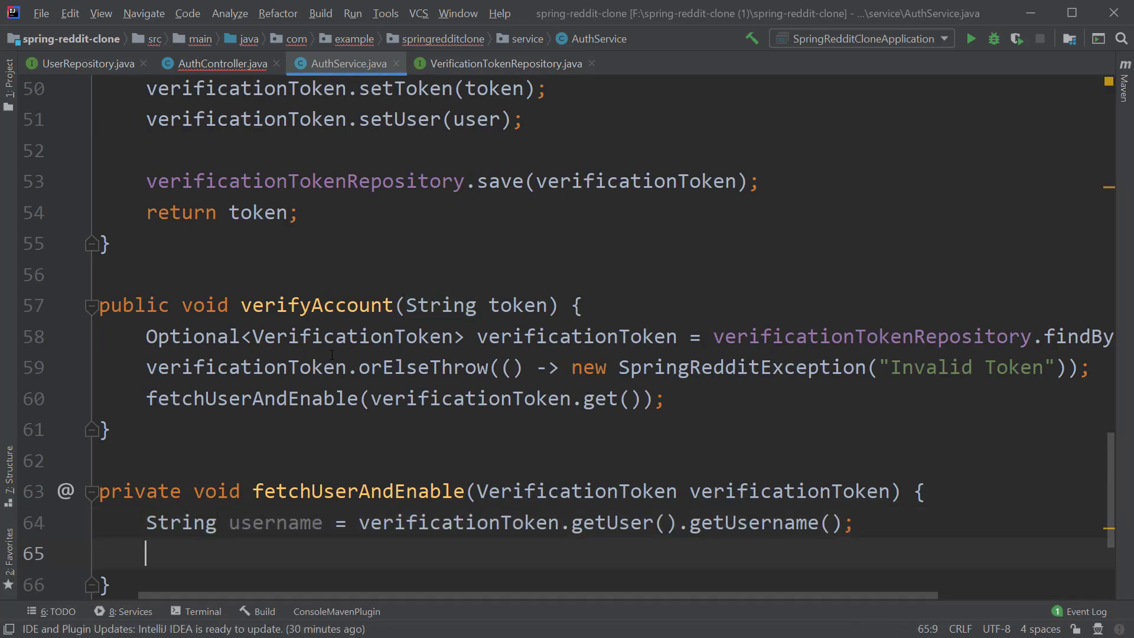
type("userRepository.findByUsername(username);")
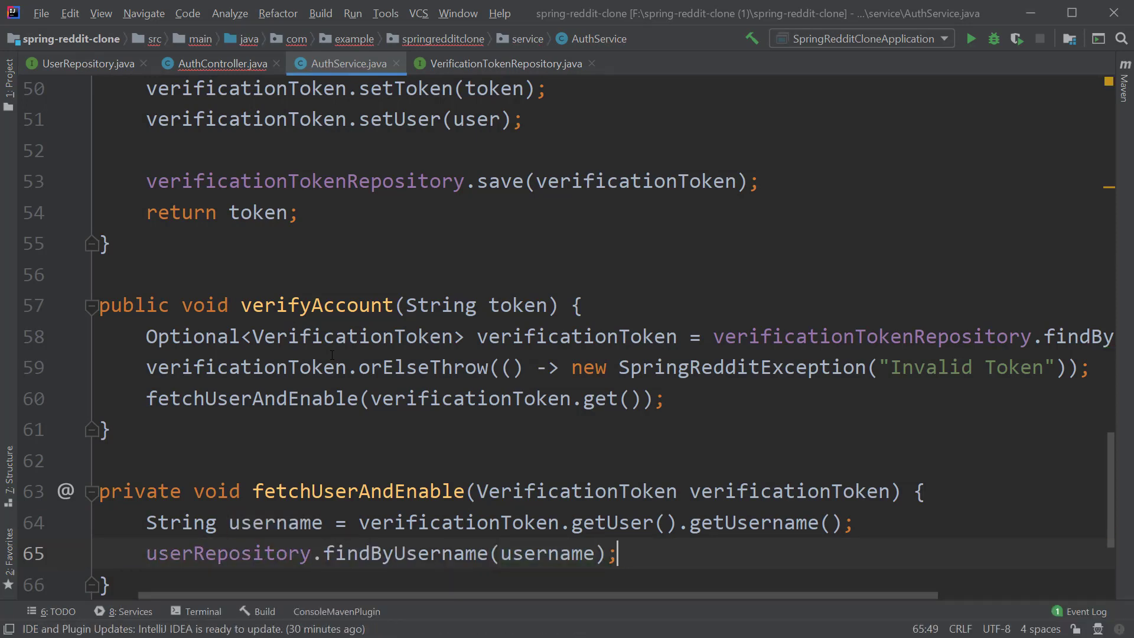
left_click(80, 64)
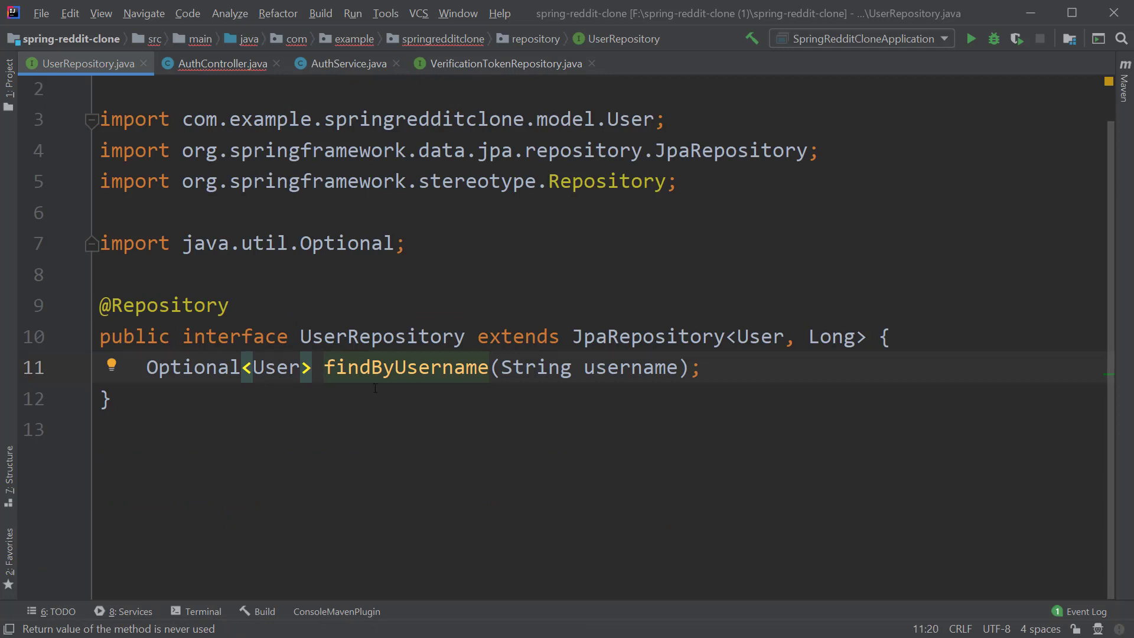
left_click(347, 64)
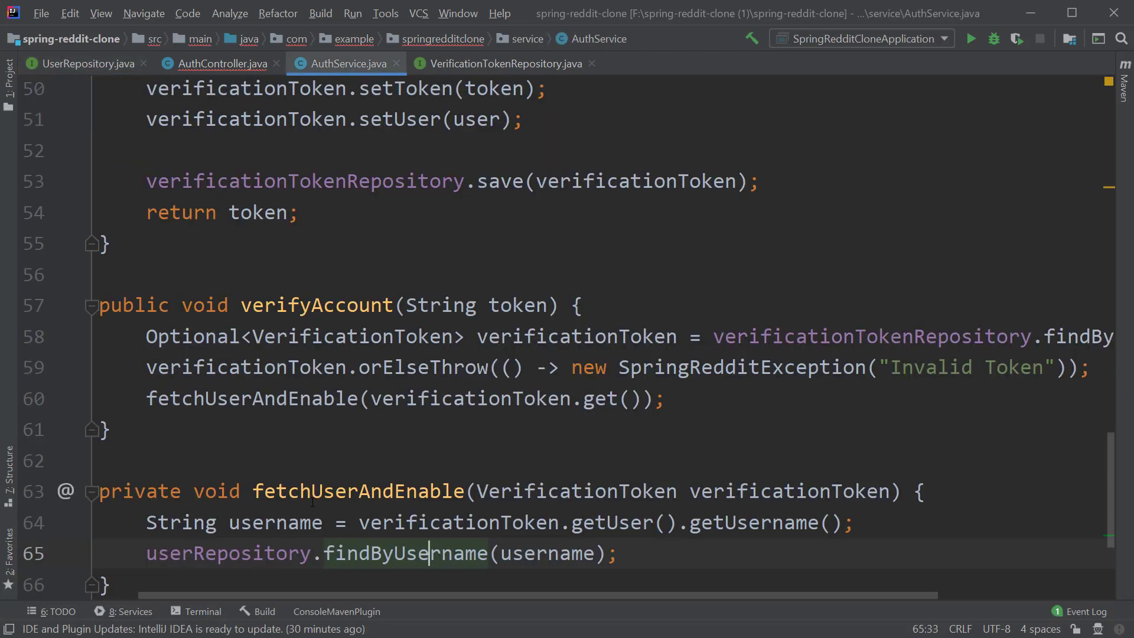
left_click(619, 553)
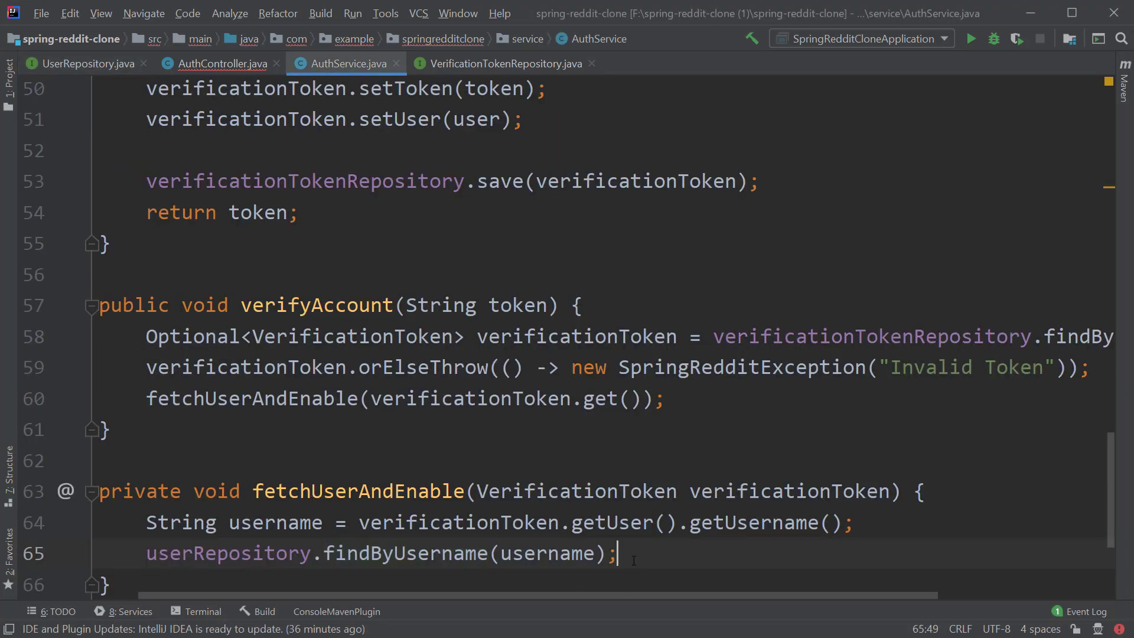
type(".")
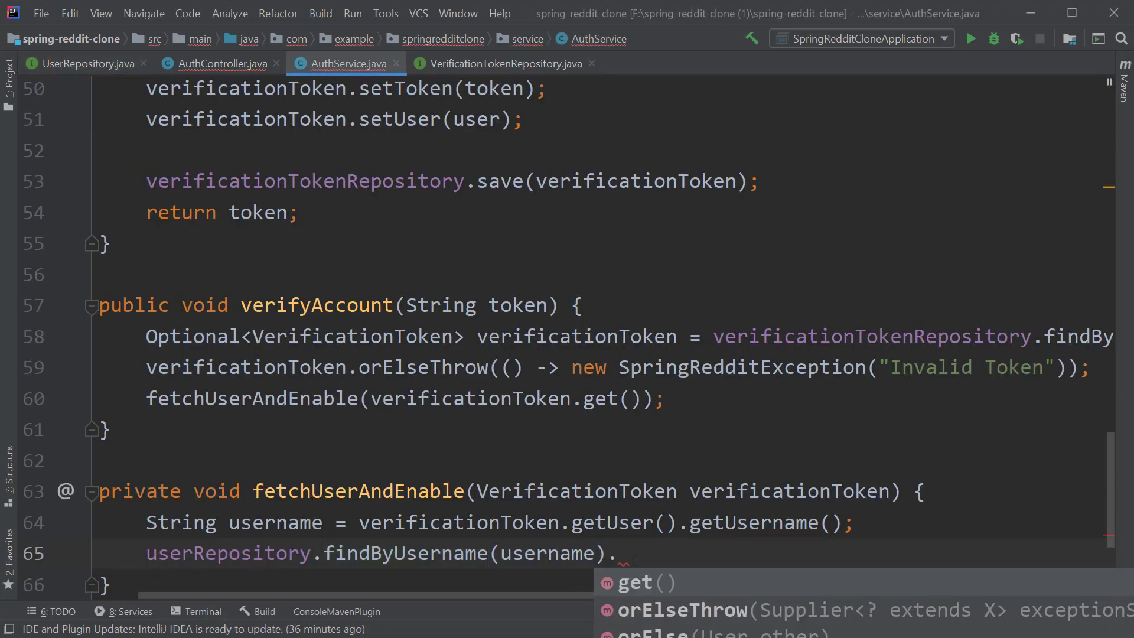
type("orElseThrow(()->new SpringRedditException(")
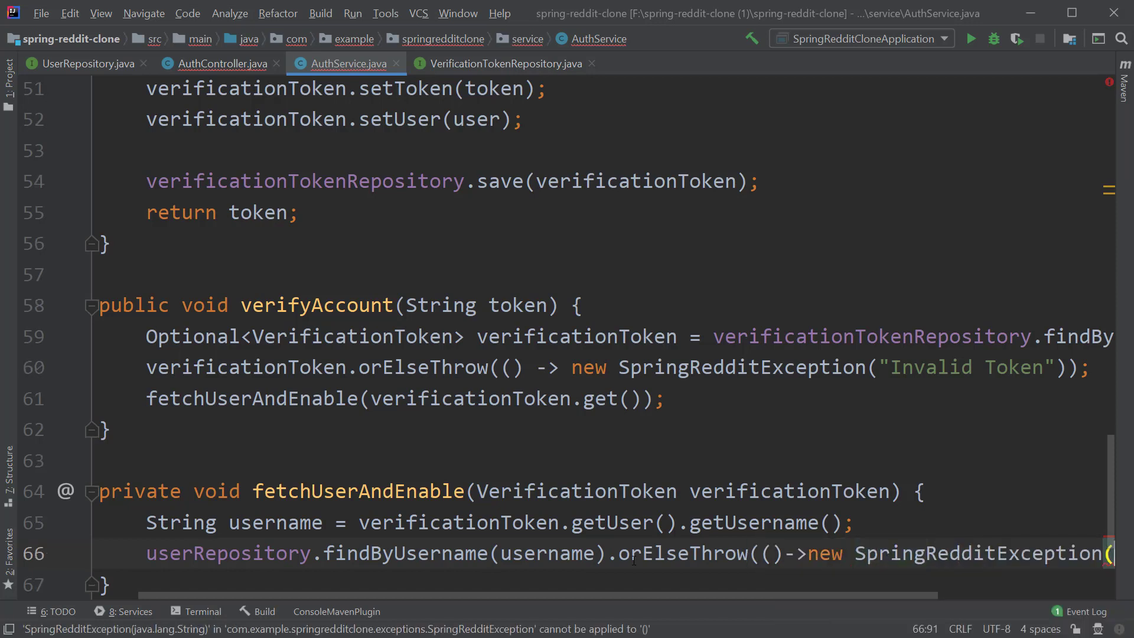
type("\"User not found with nam")
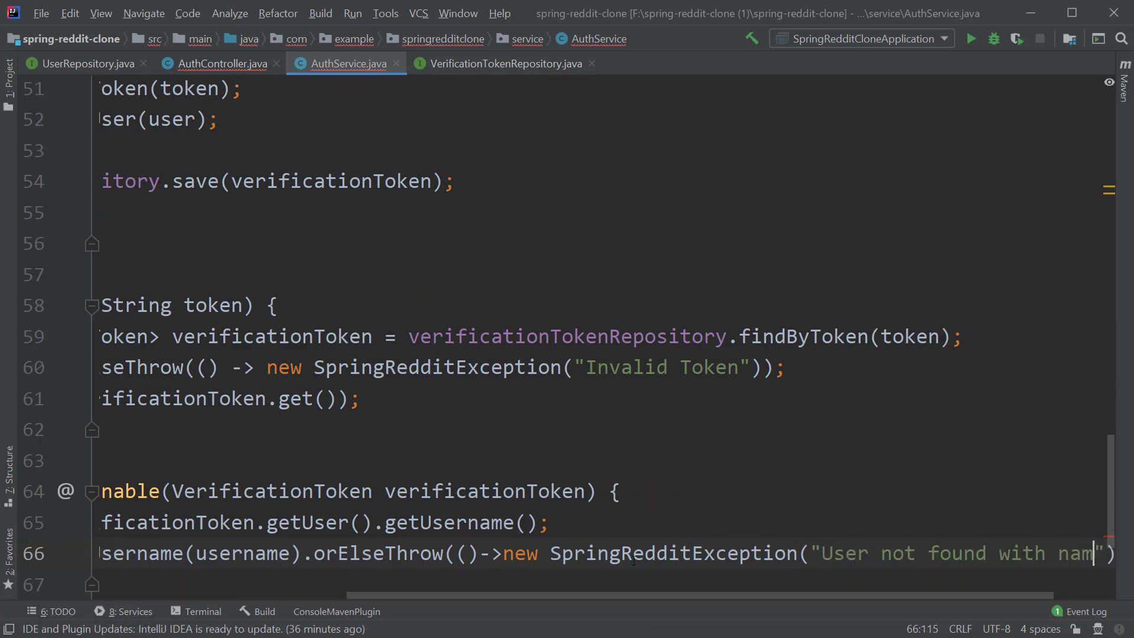
type("-")
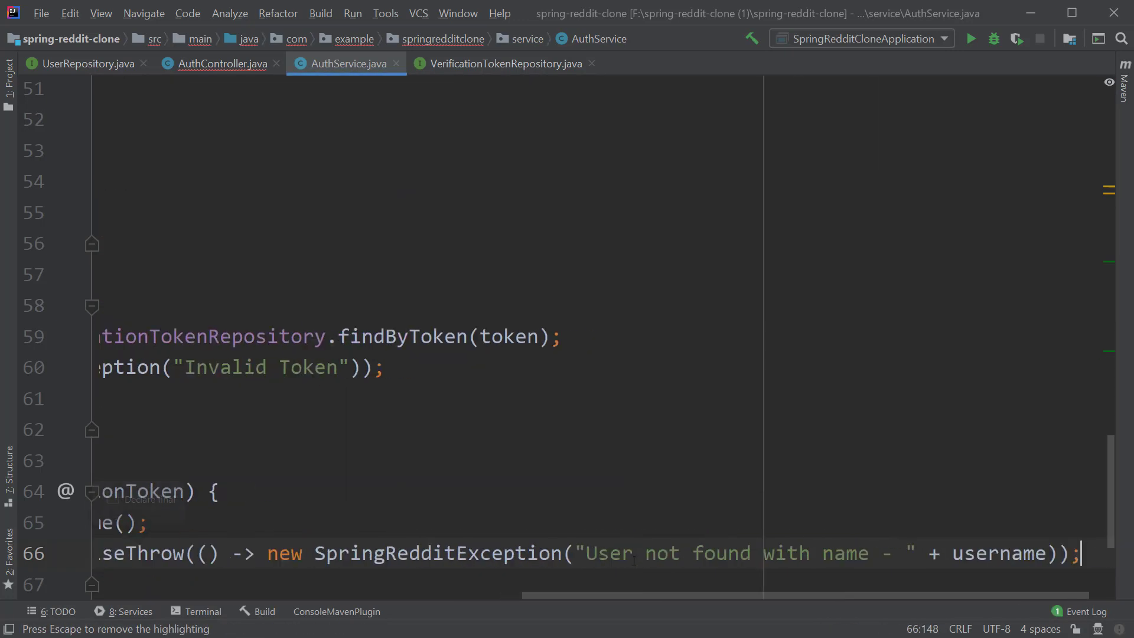
type("user")
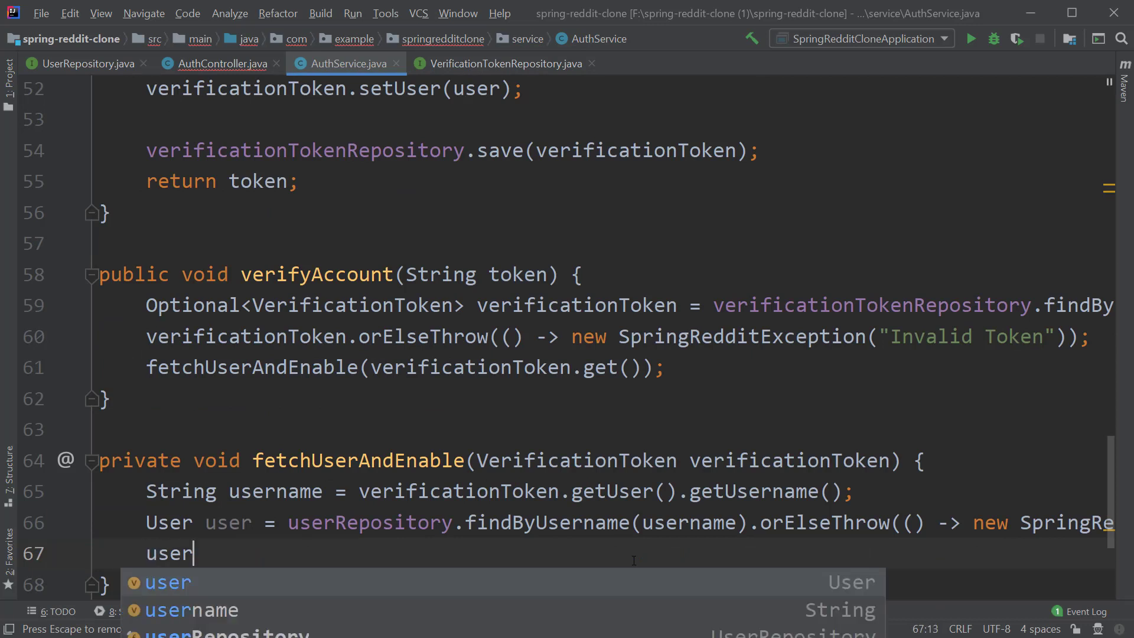
type(".setEnabled(true);")
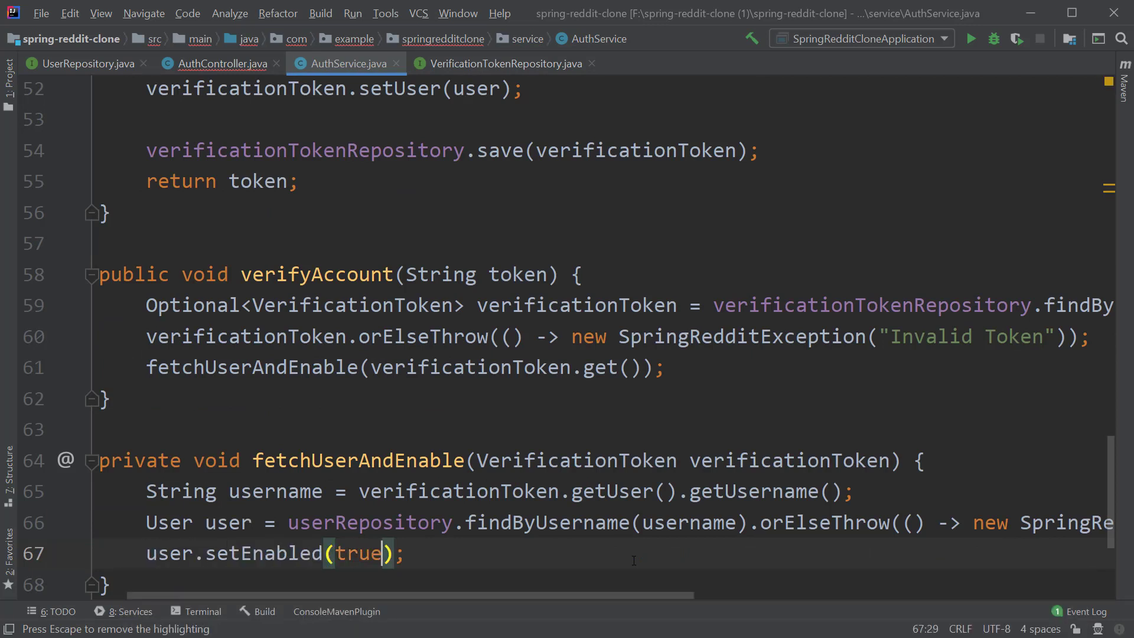
type("userRepository.save(user);")
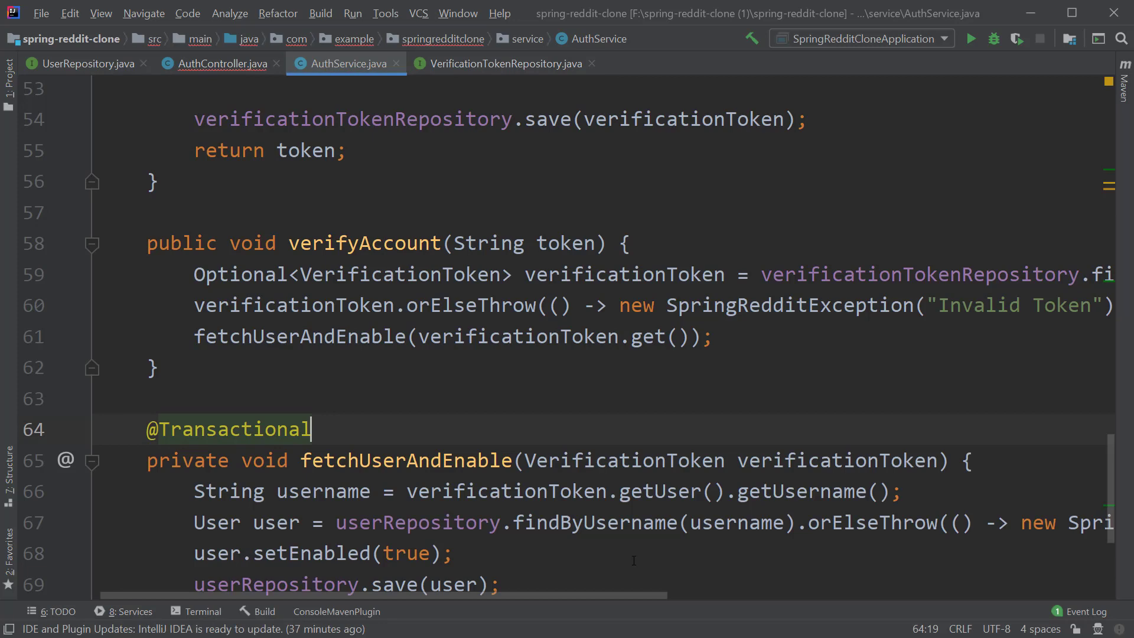
left_click(220, 64)
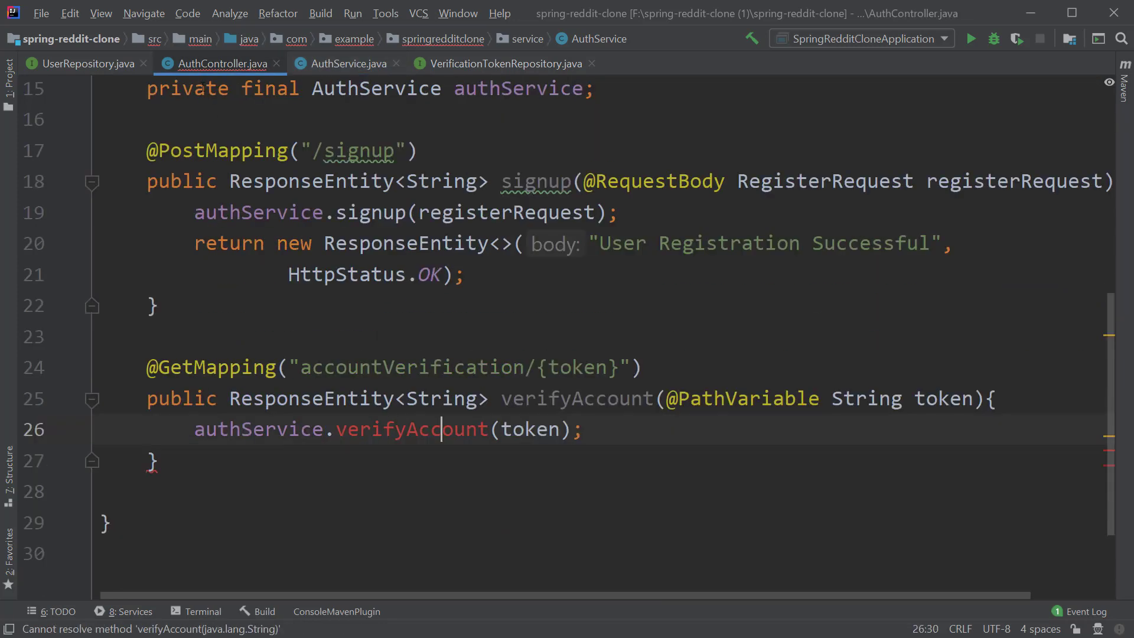
Return new ResponseEntity<>("Account Activated Successfully", HttpStatus.OK) from verifyAccount, then start debugging.
type("return")
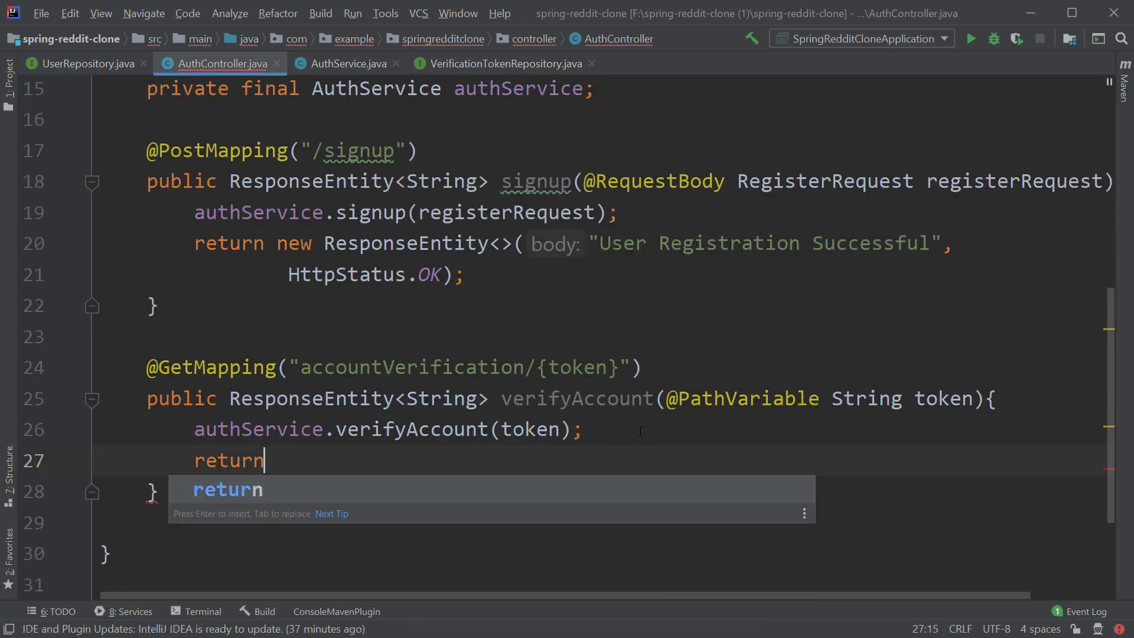
type("new ResponseEntity<>(")
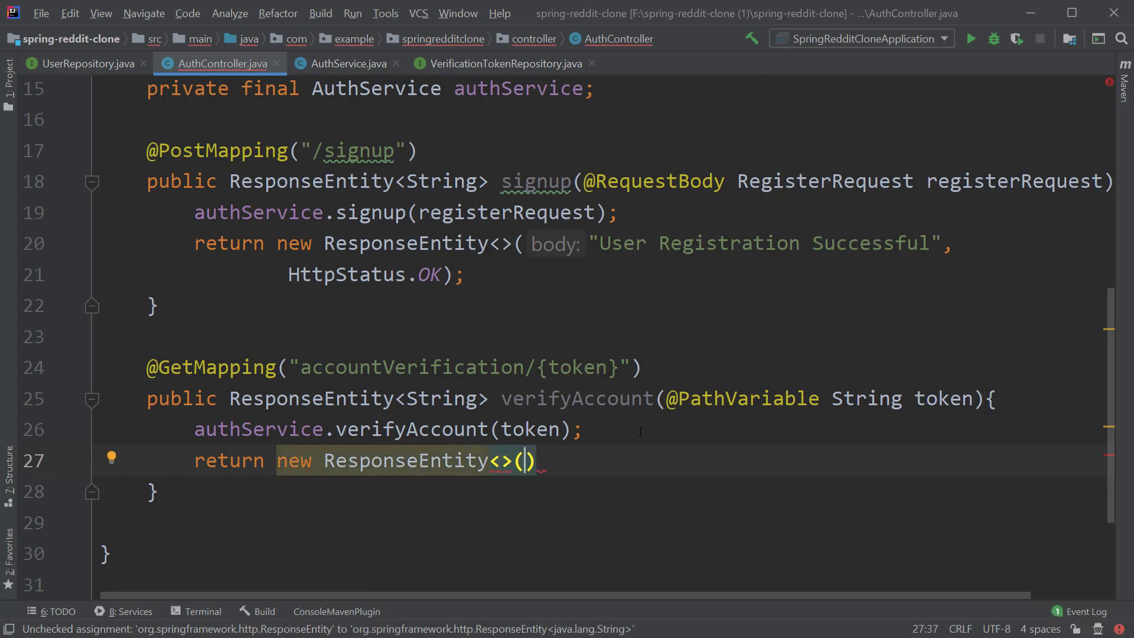
type("\"")
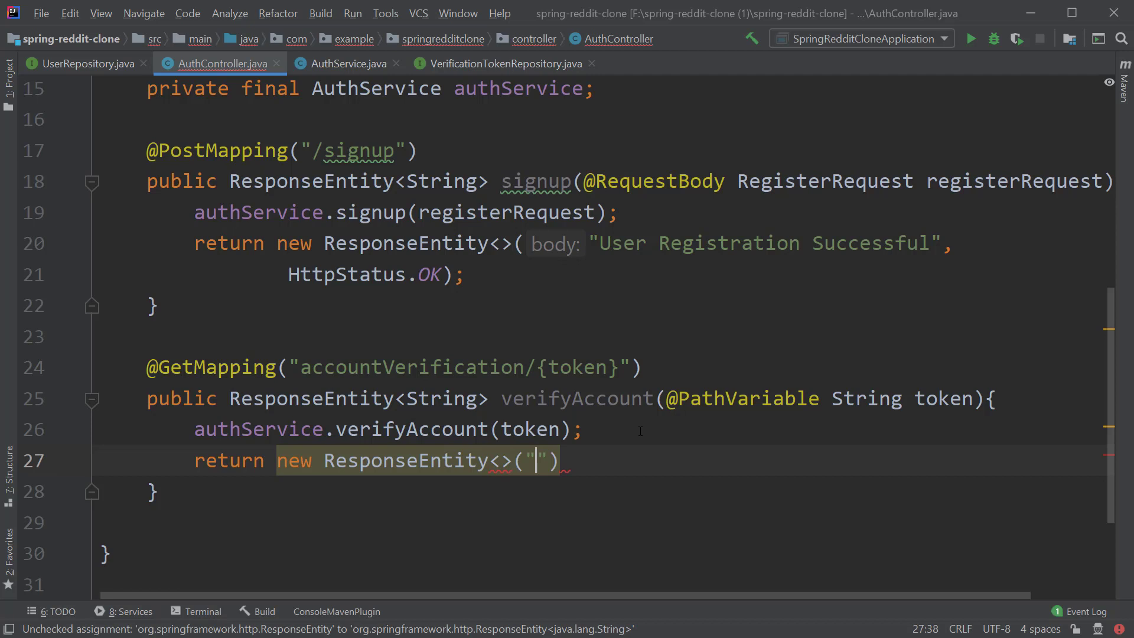
type("Account Activ")
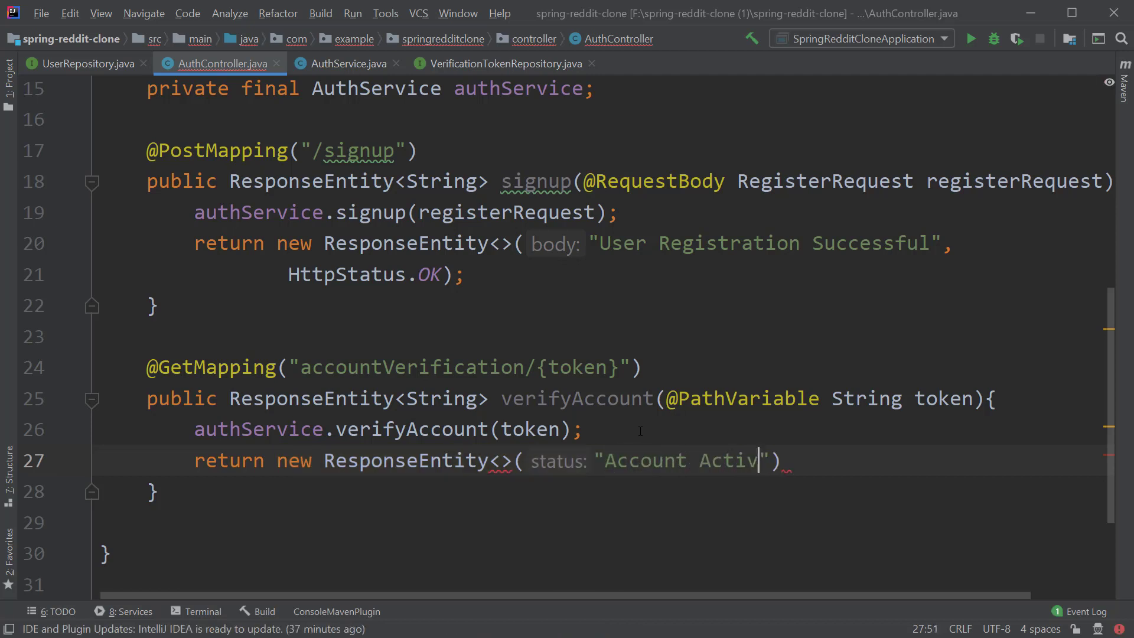
type("ated Succ")
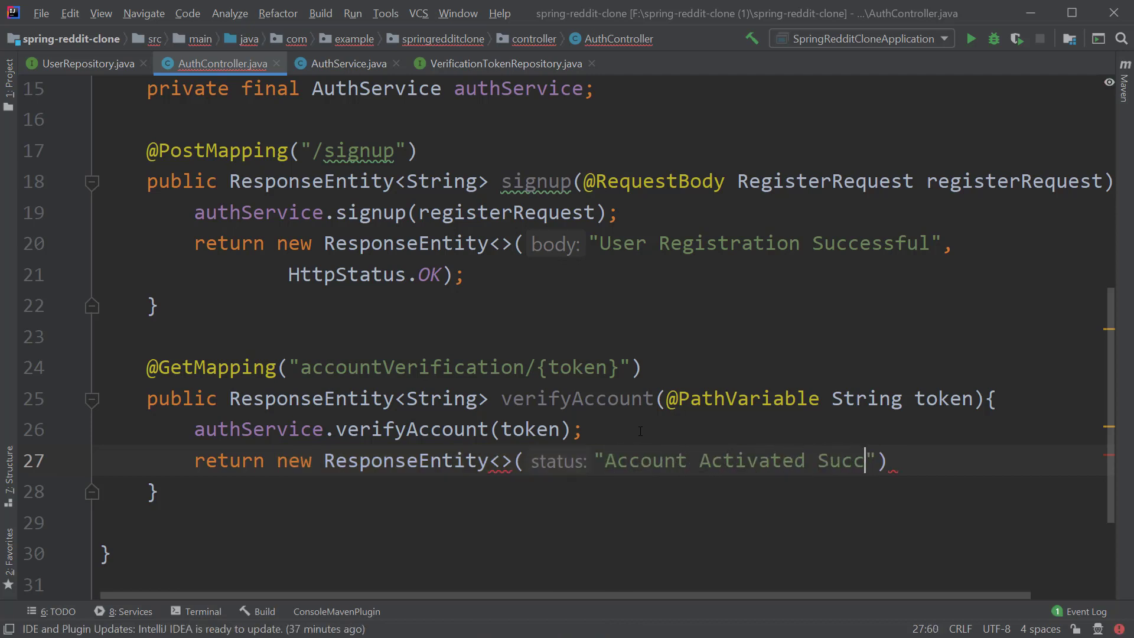
type("essfully\",")
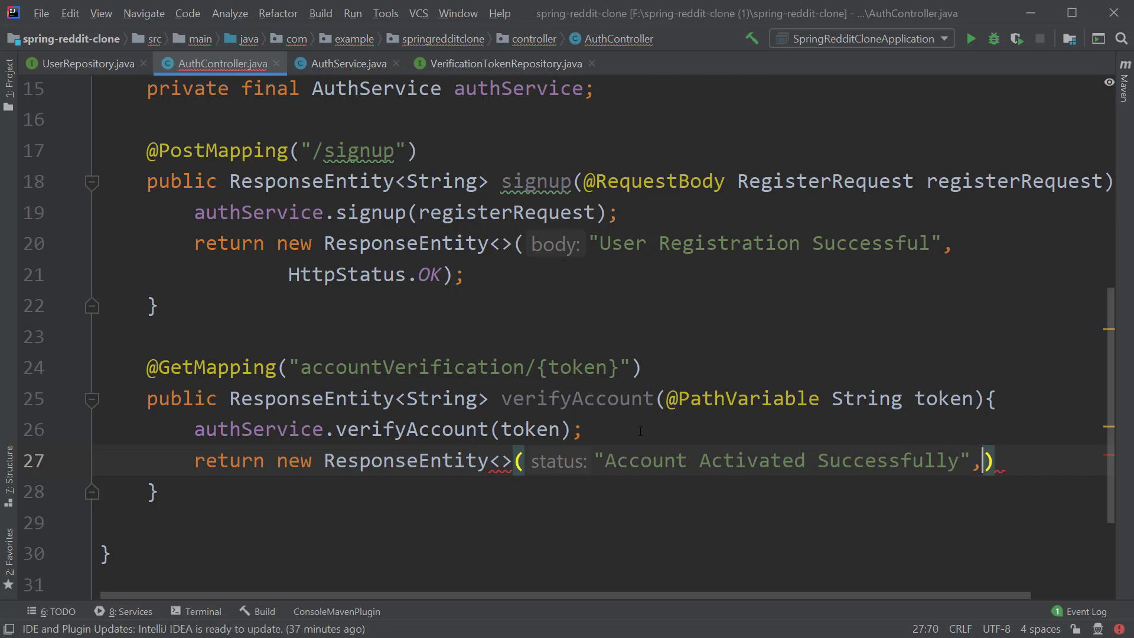
type("HttpStatus.")
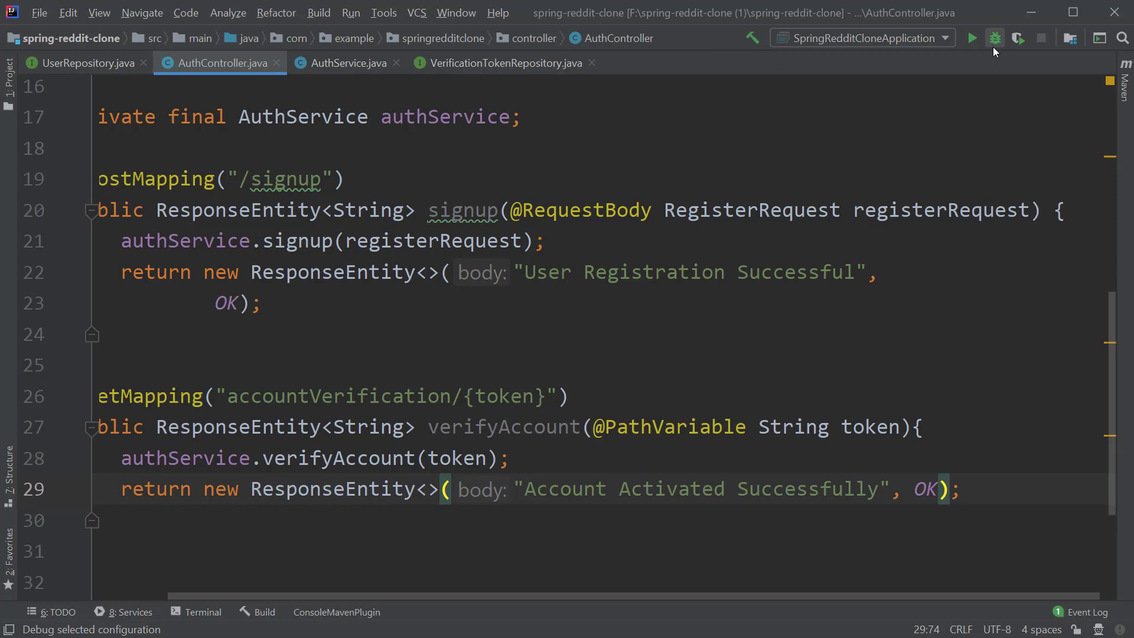
left_click(995, 37)
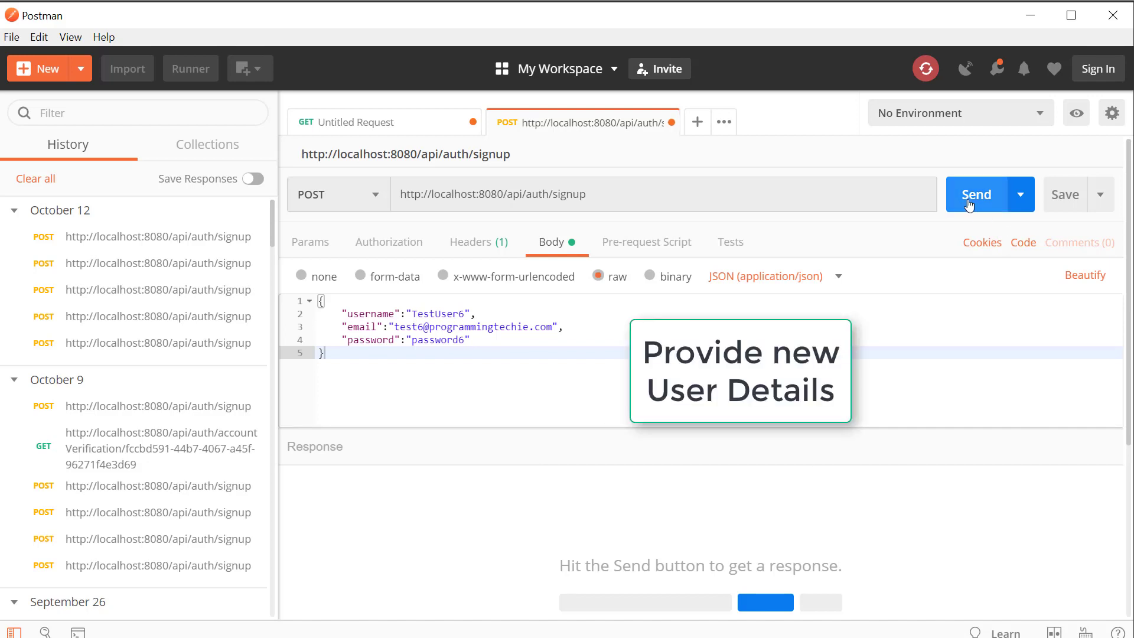
Send the POST /api/auth/signup request with the TestUser6 JSON body.
left_click(976, 193)
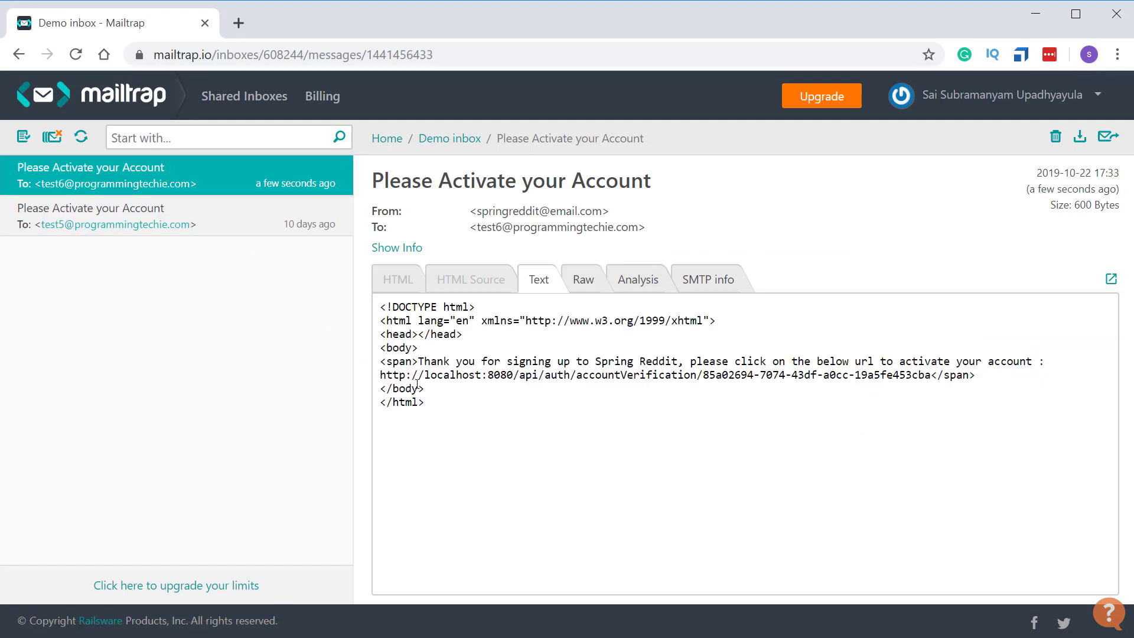
Select the accountVerification URL in the activation email and start entering a browser address.
left_click_drag(380, 374, 931, 375)
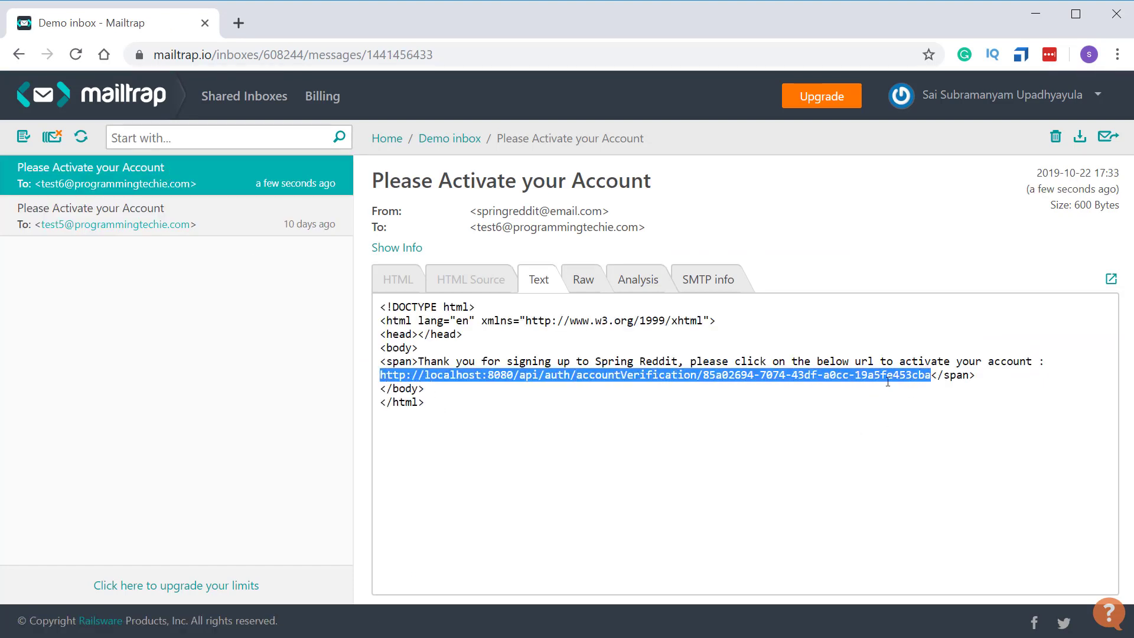
mouse_move(993, 546)
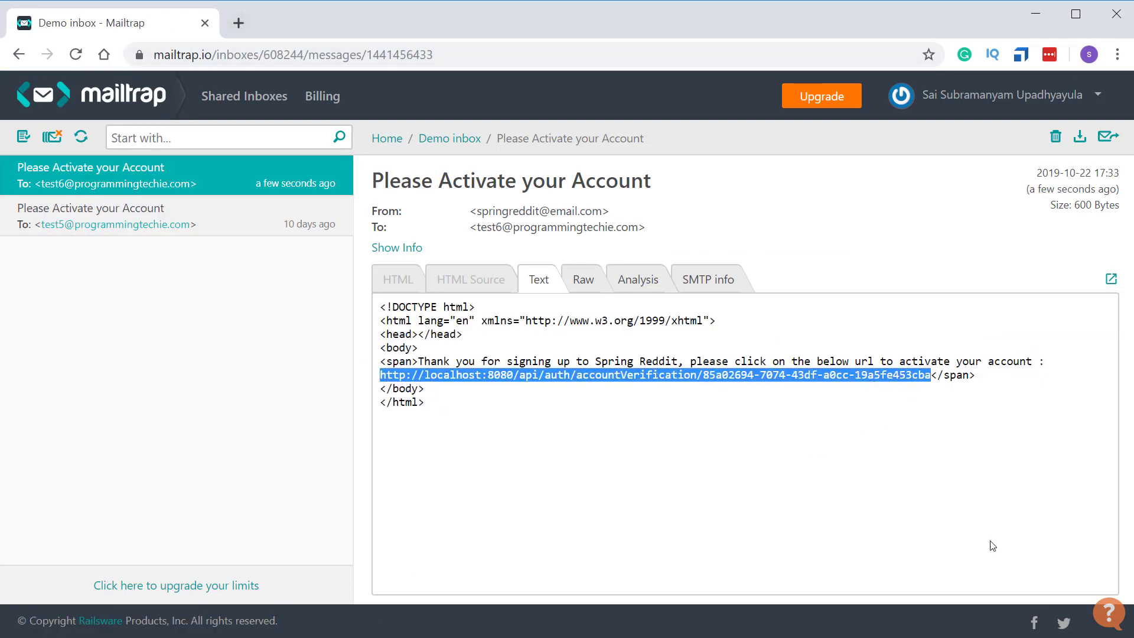
type("google.ch")
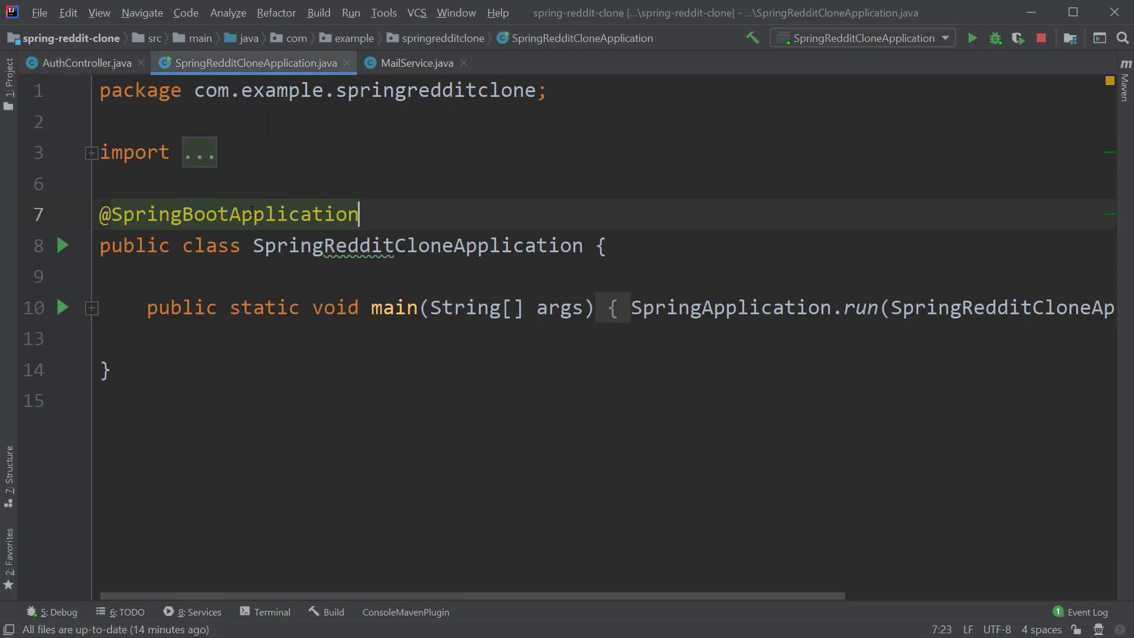
type("@EnableAsync")
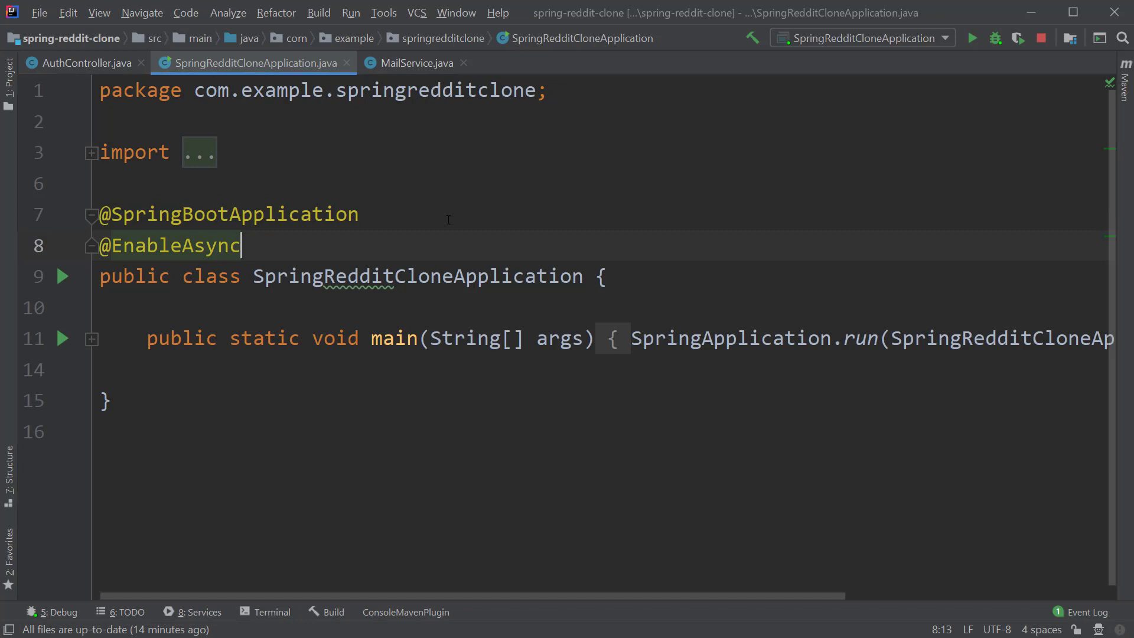
mouse_move(382, 247)
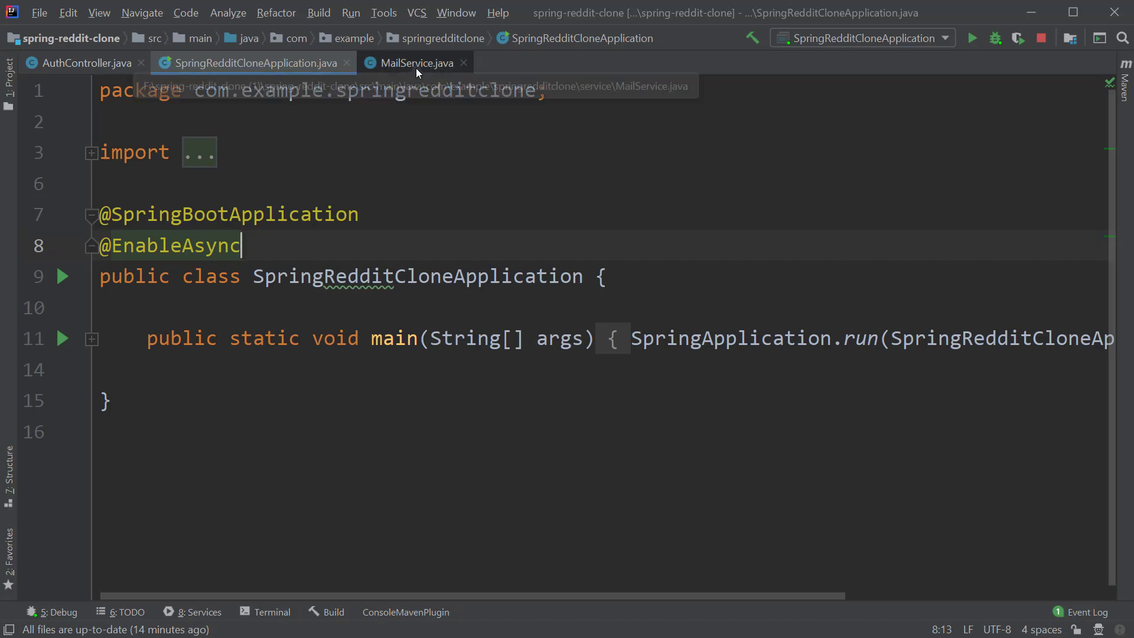
left_click(414, 64)
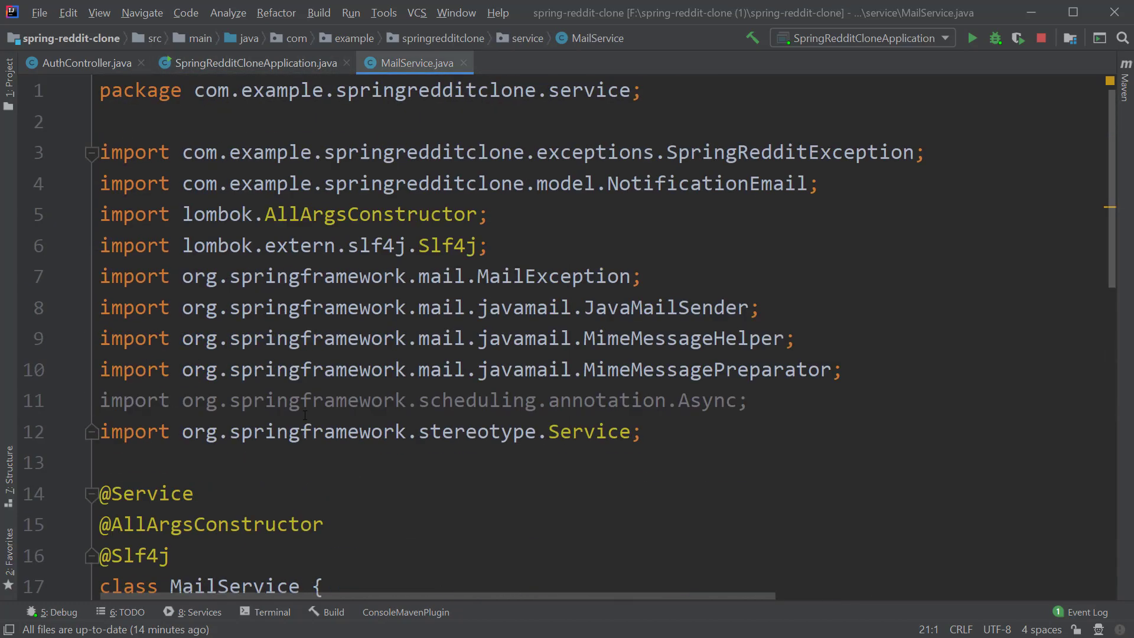
double_click(234, 121)
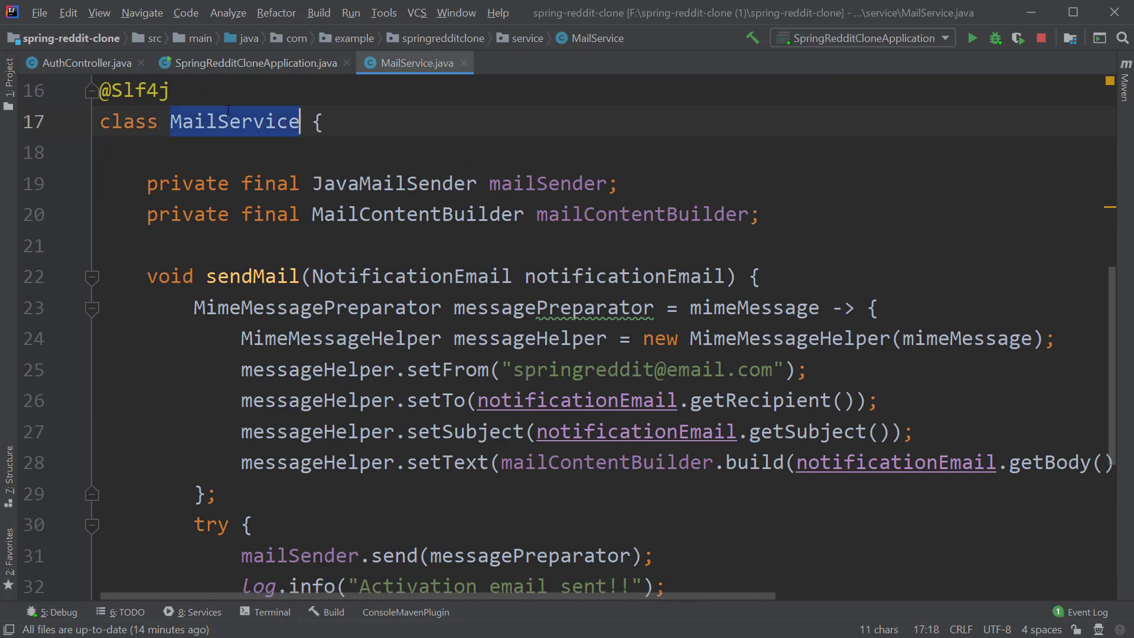
key("Enter")
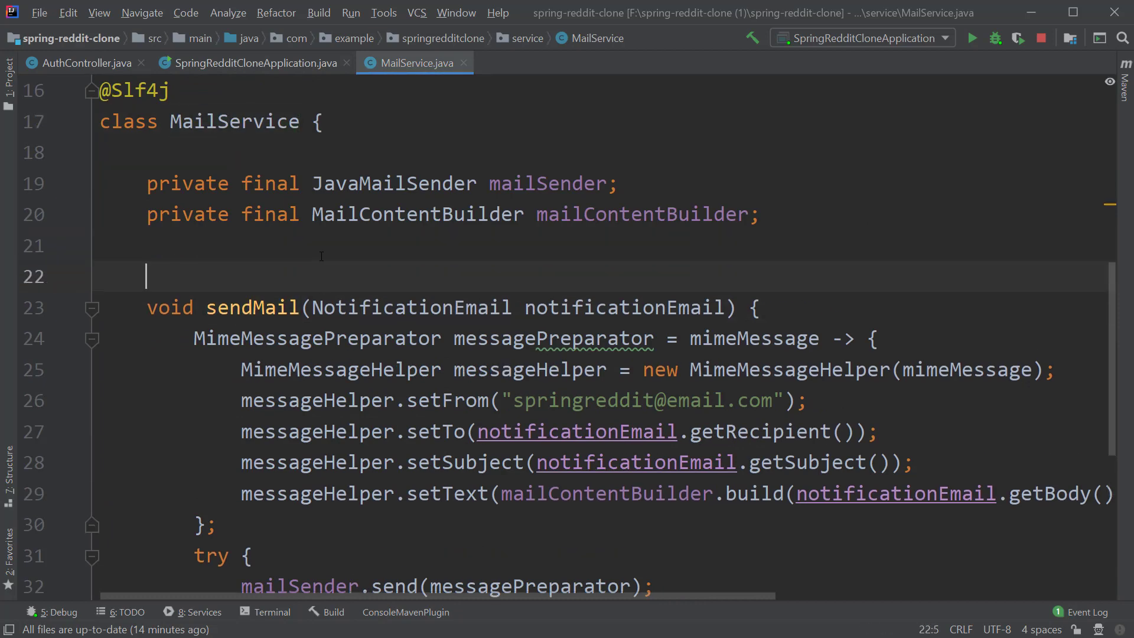
type("@Async")
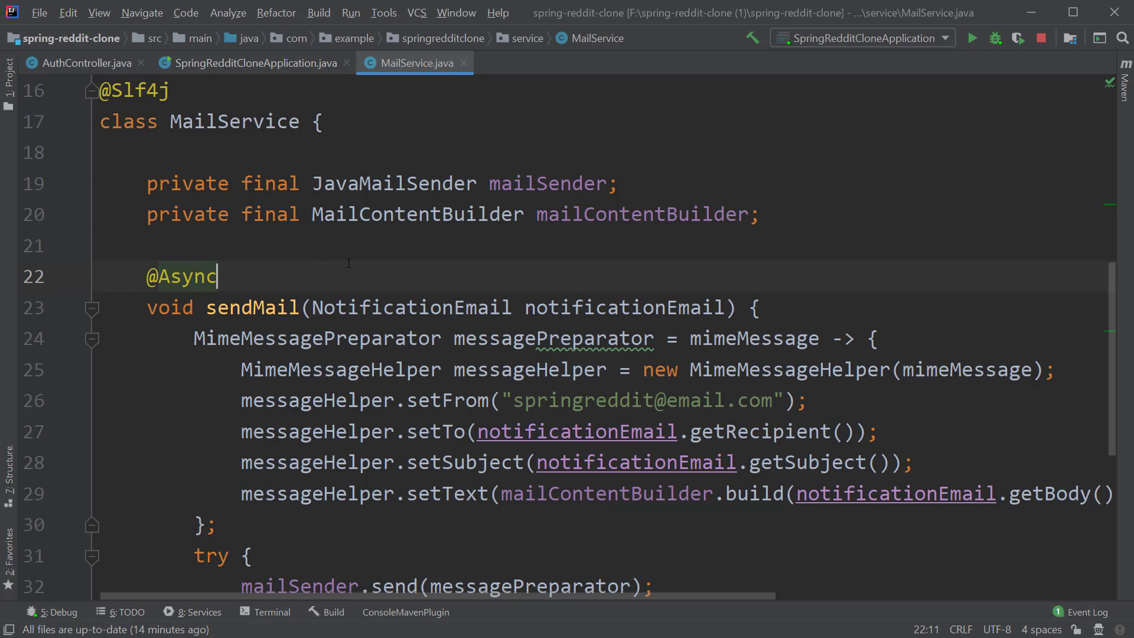
mouse_move(333, 270)
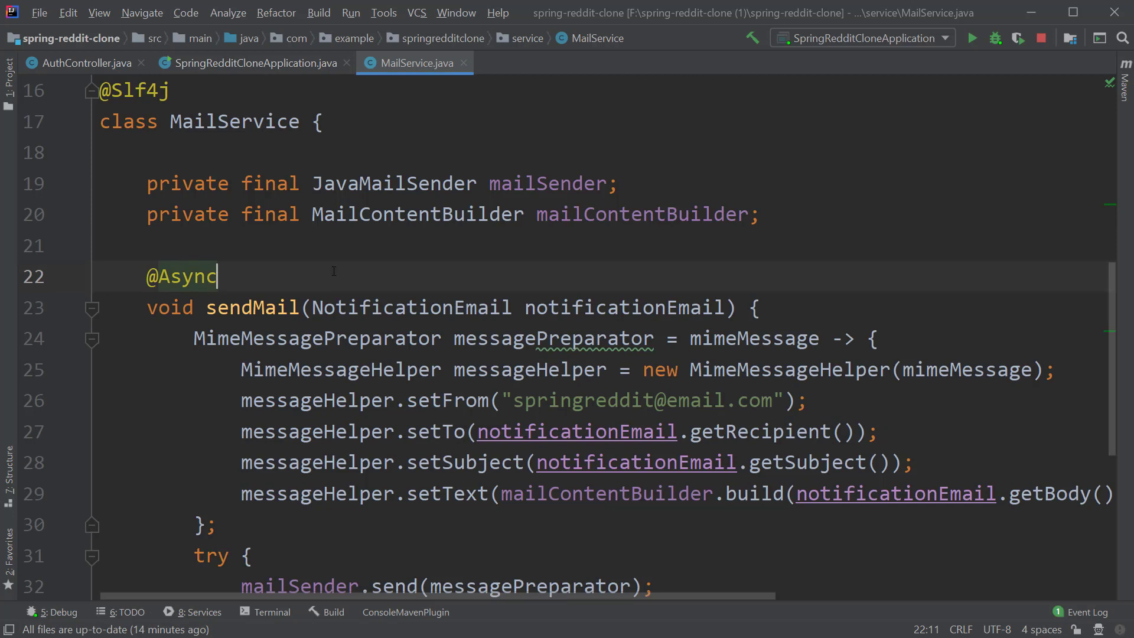
mouse_move(363, 271)
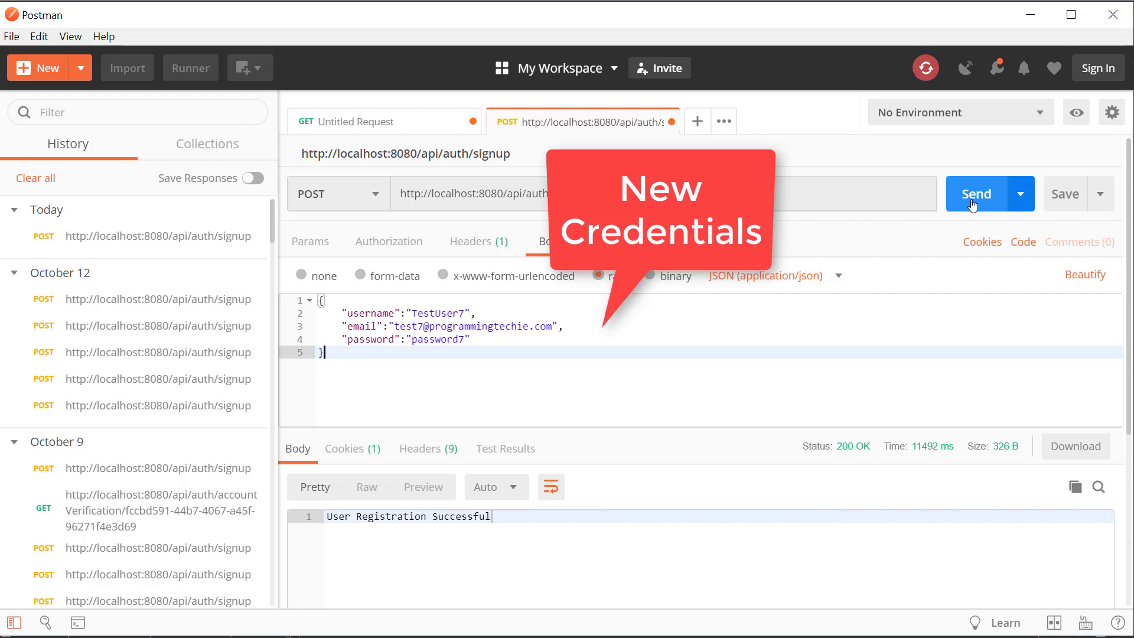
Send the TestUser7 signup request and get User Registration Successful in about 391 ms.
left_click(976, 194)
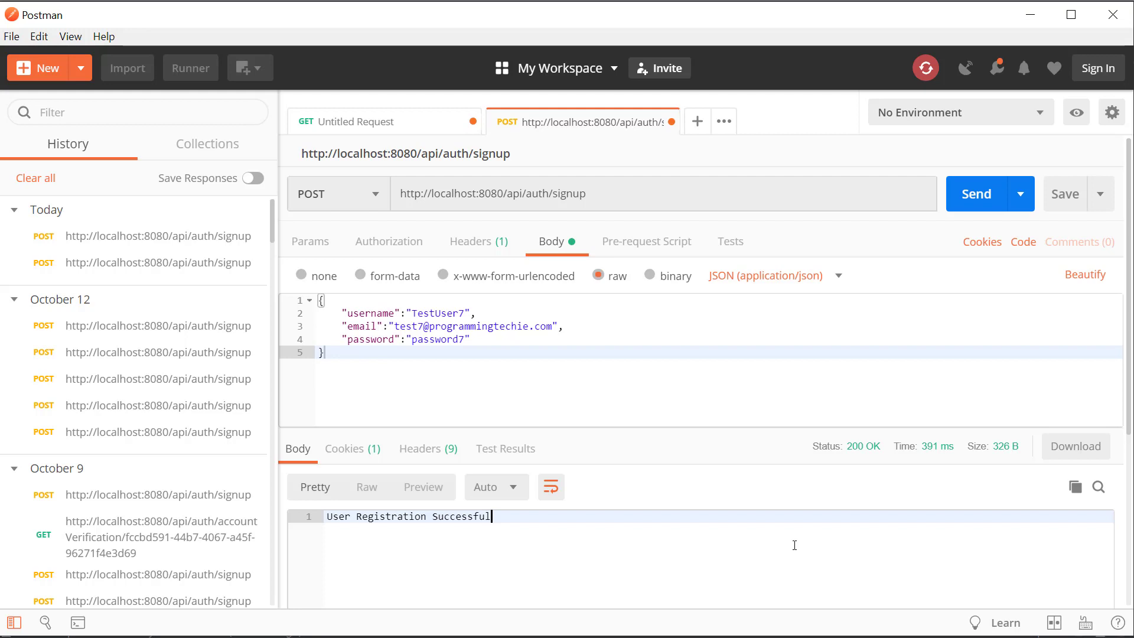
mouse_move(1077, 631)
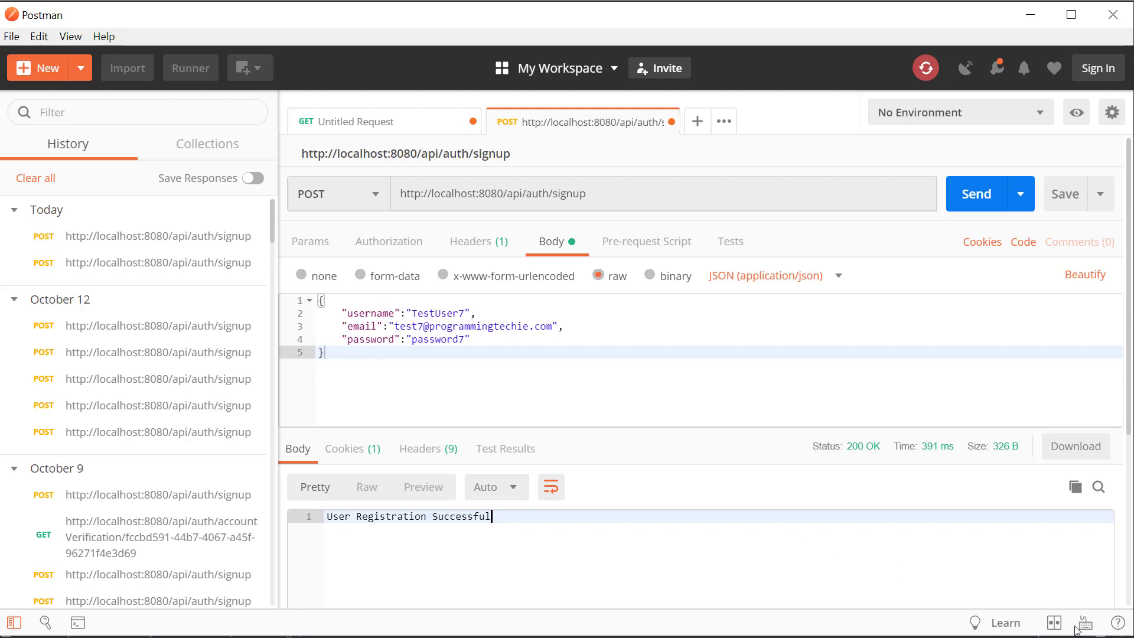